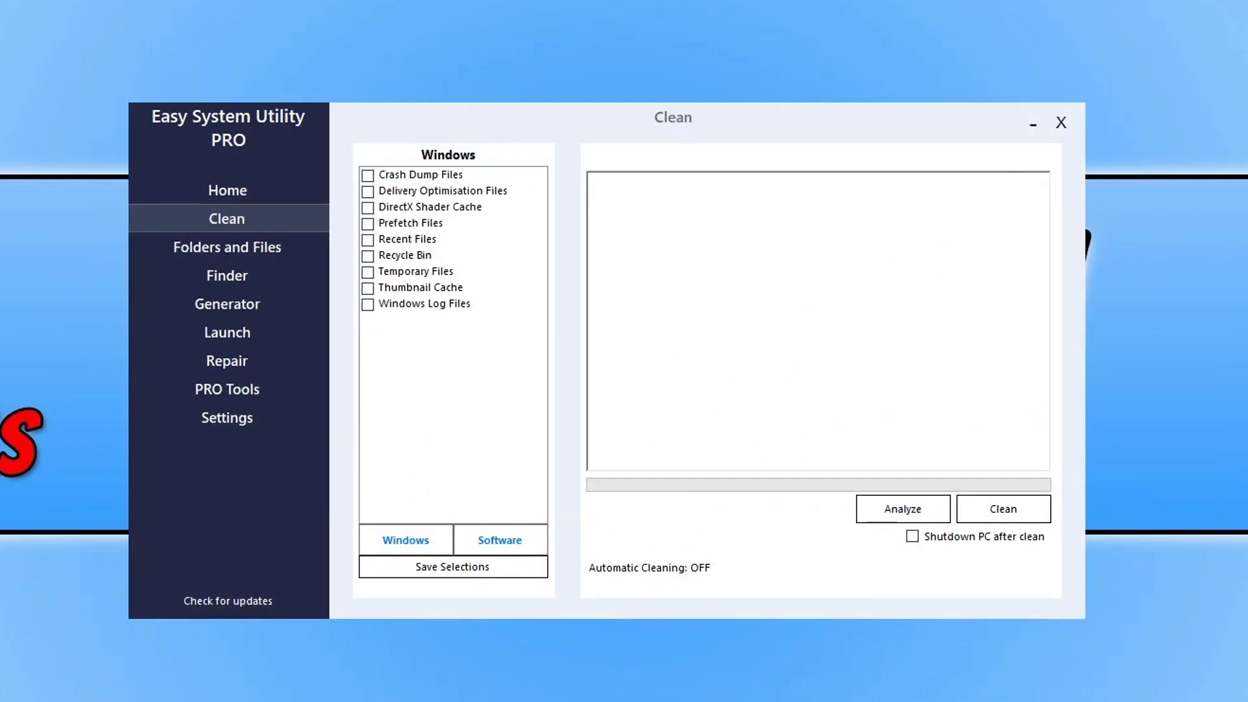
Step: Toggle between Software and Windows cleaning lists, then go to the Folders and Files tools
left_click(816, 319)
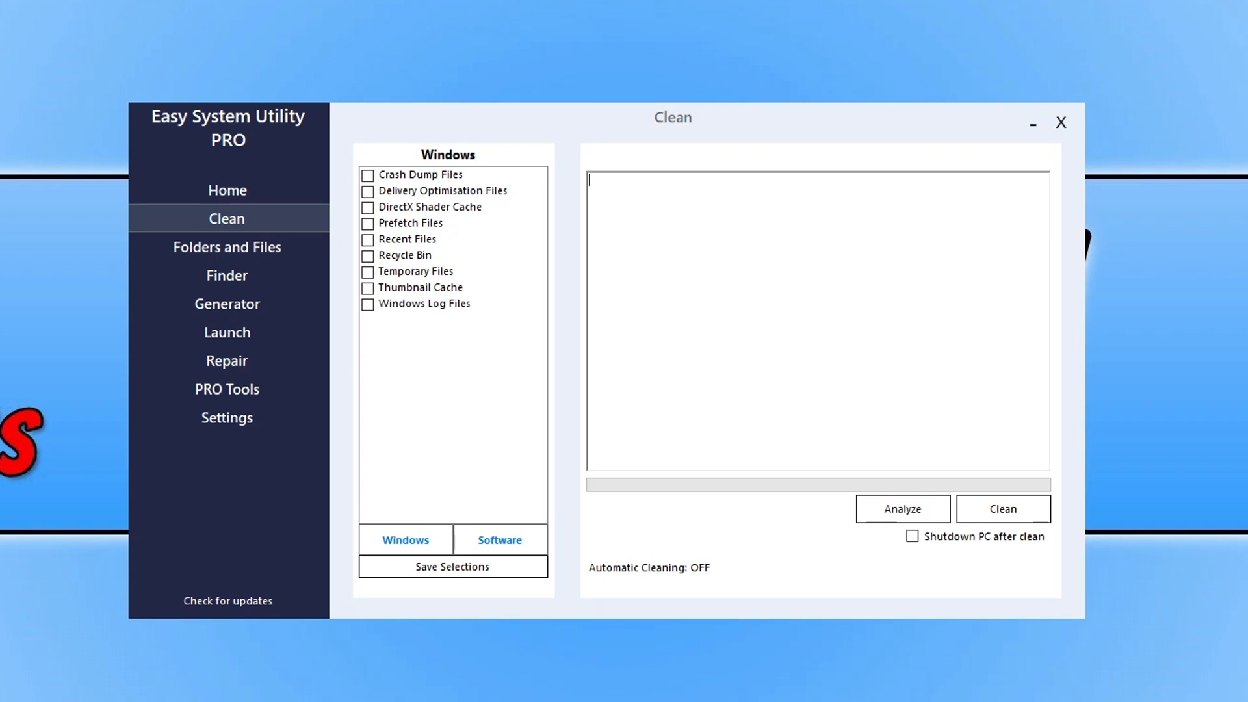
mouse_move(672, 186)
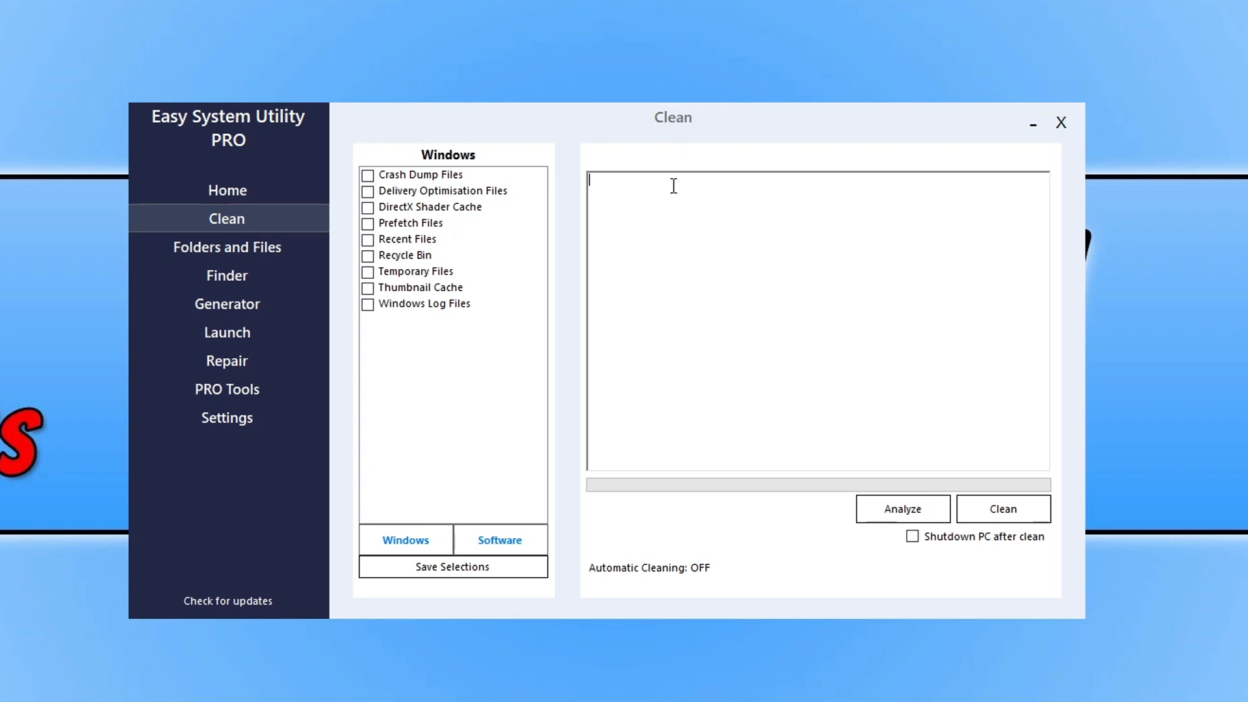
left_click(499, 539)
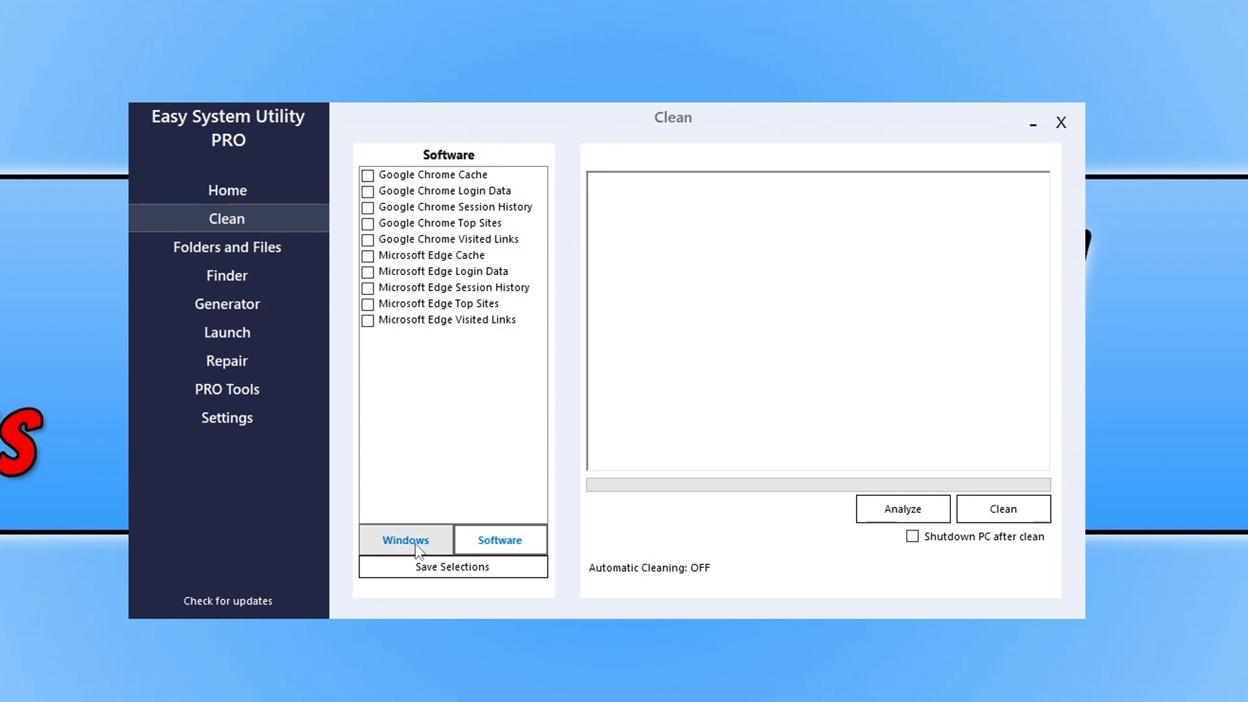
left_click(404, 539)
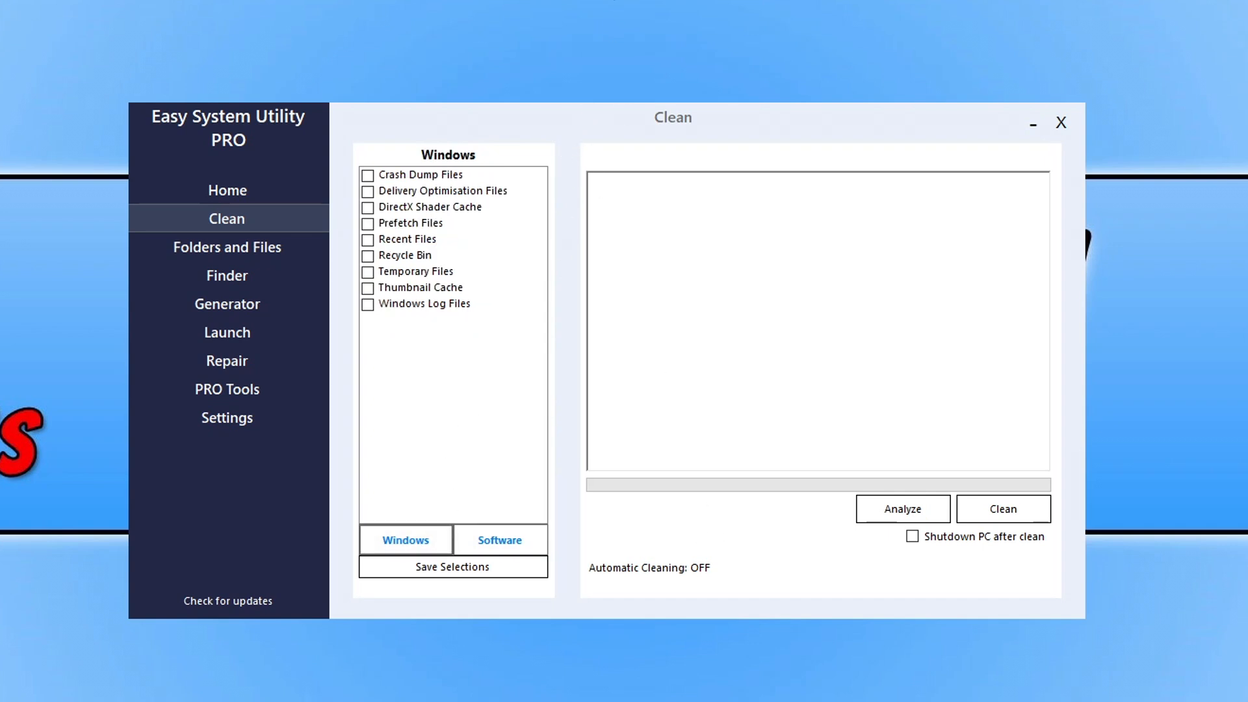
mouse_move(226, 247)
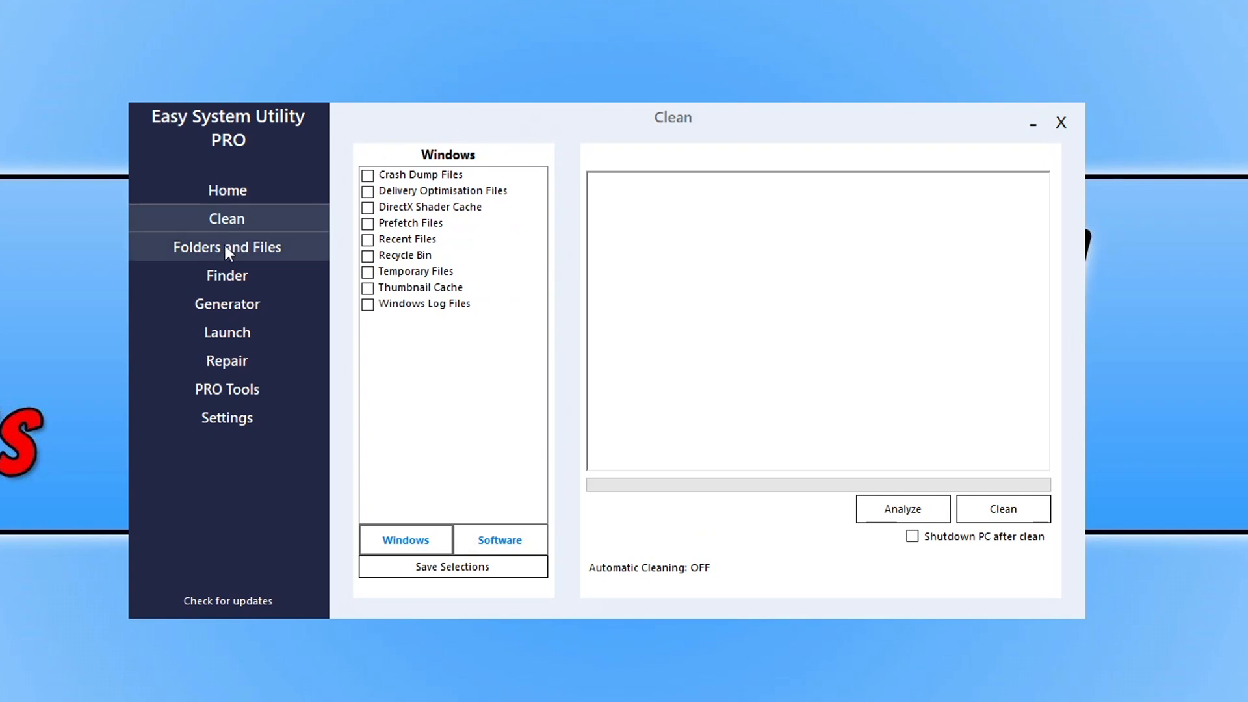
left_click(226, 247)
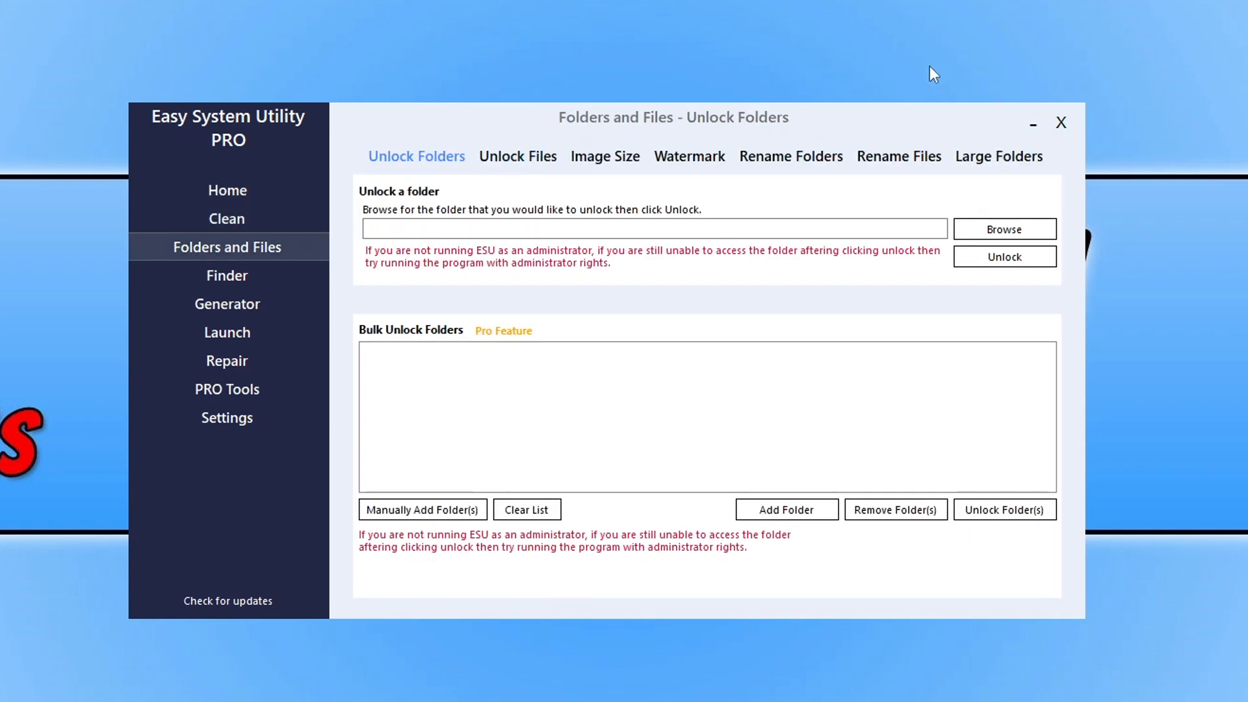
mouse_move(824, 135)
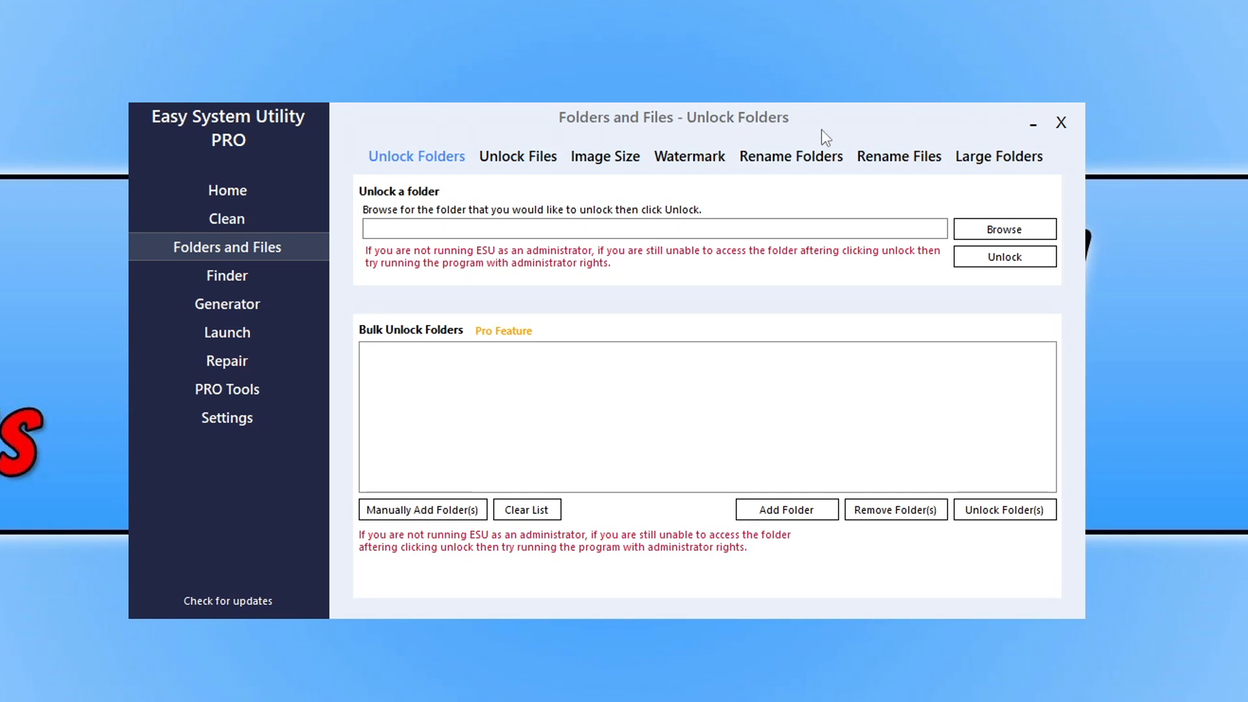
mouse_move(786, 126)
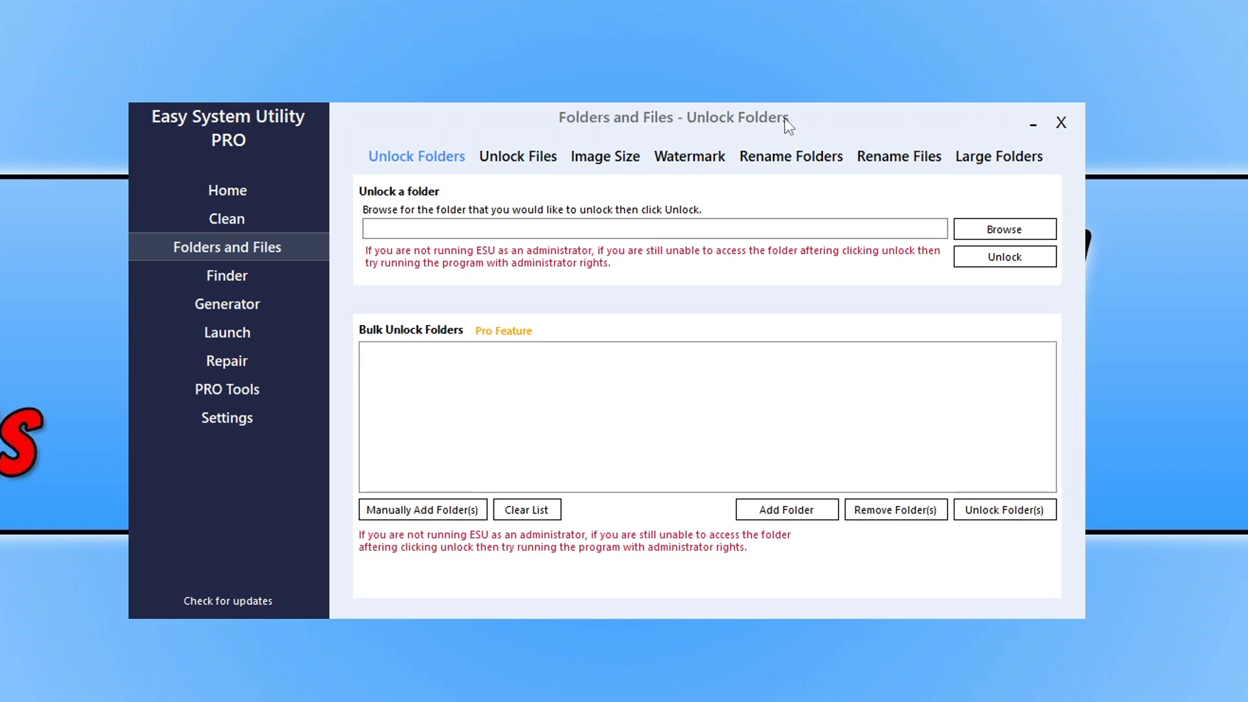
mouse_move(484, 117)
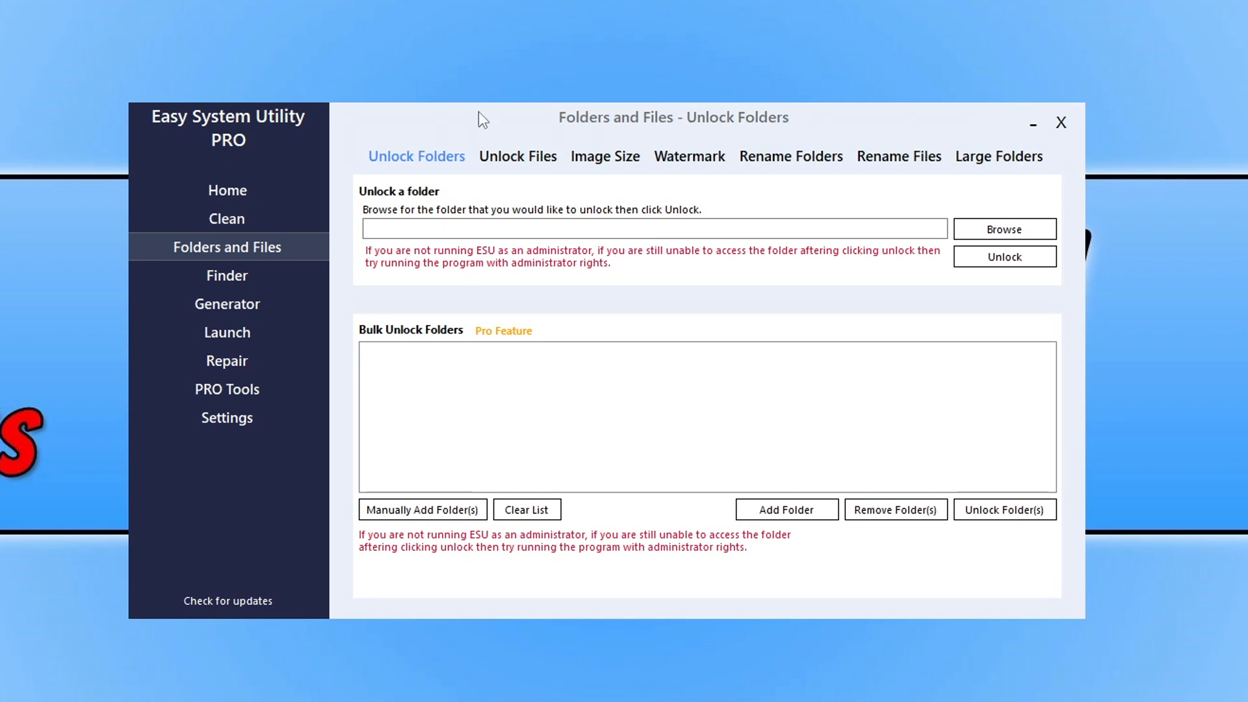
mouse_move(1060, 119)
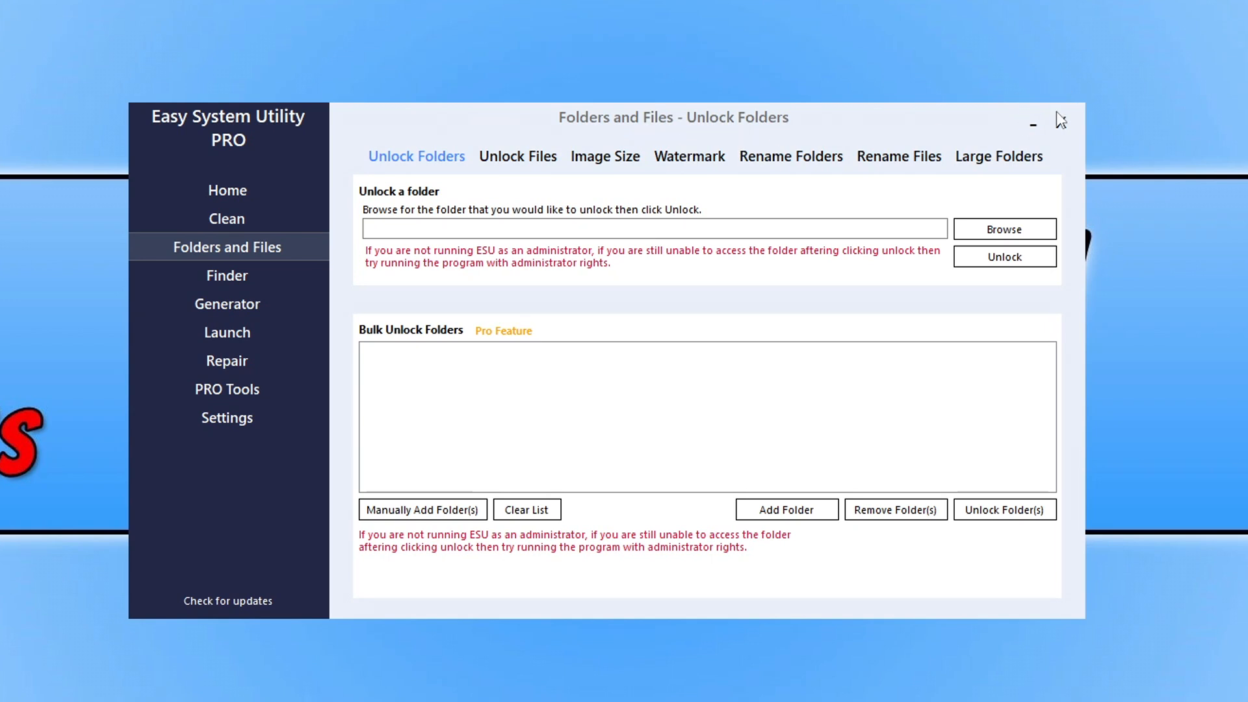
mouse_move(462, 363)
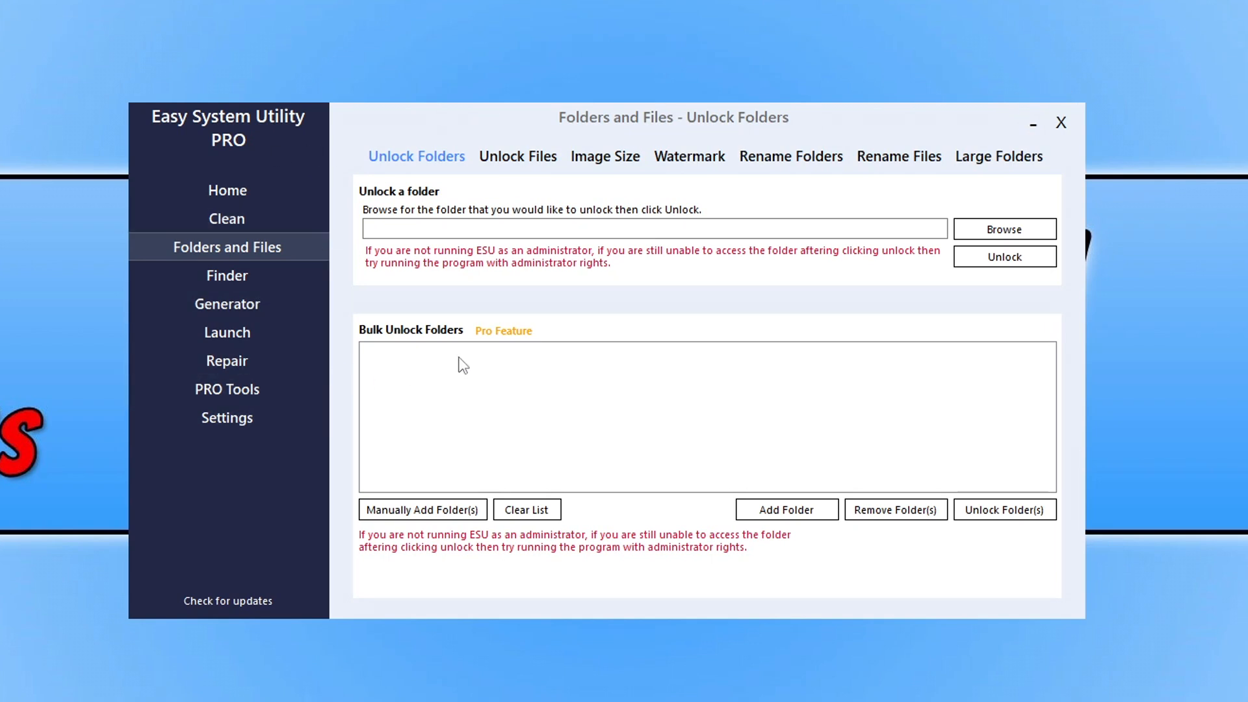
mouse_move(1220, 19)
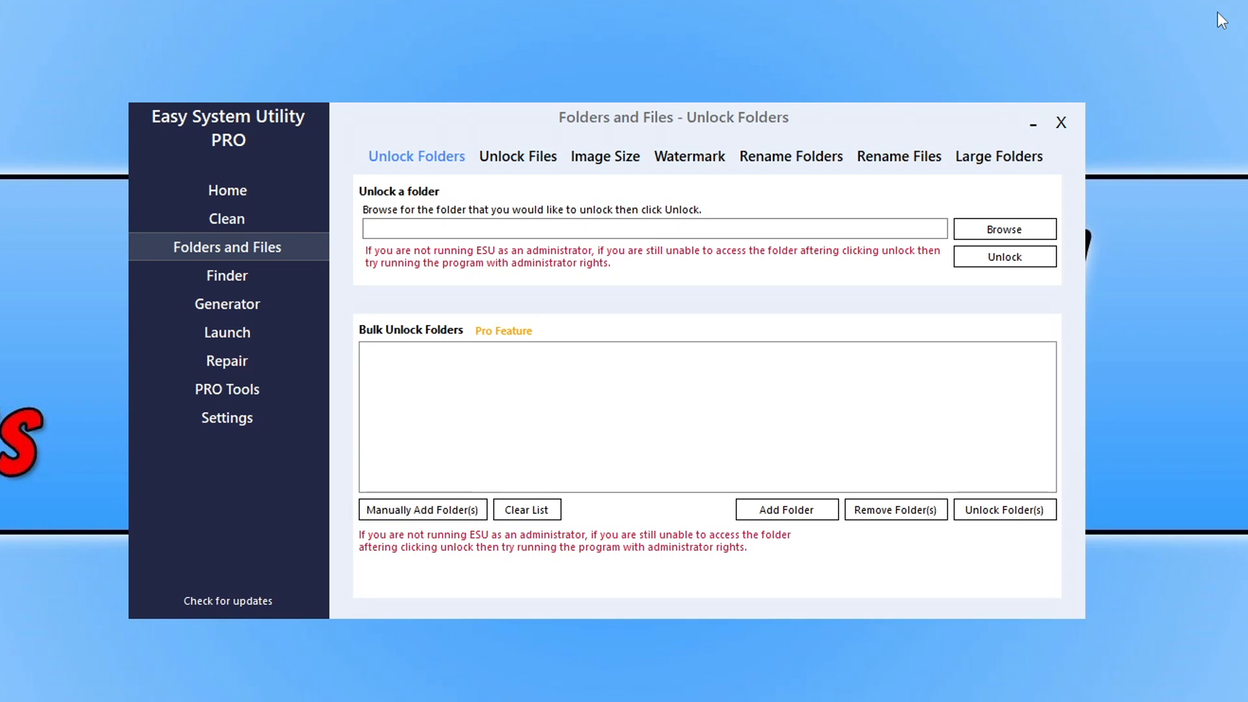
Step: Close the utility and launch Command Prompt as administrator from the taskbar search
left_click(1059, 122)
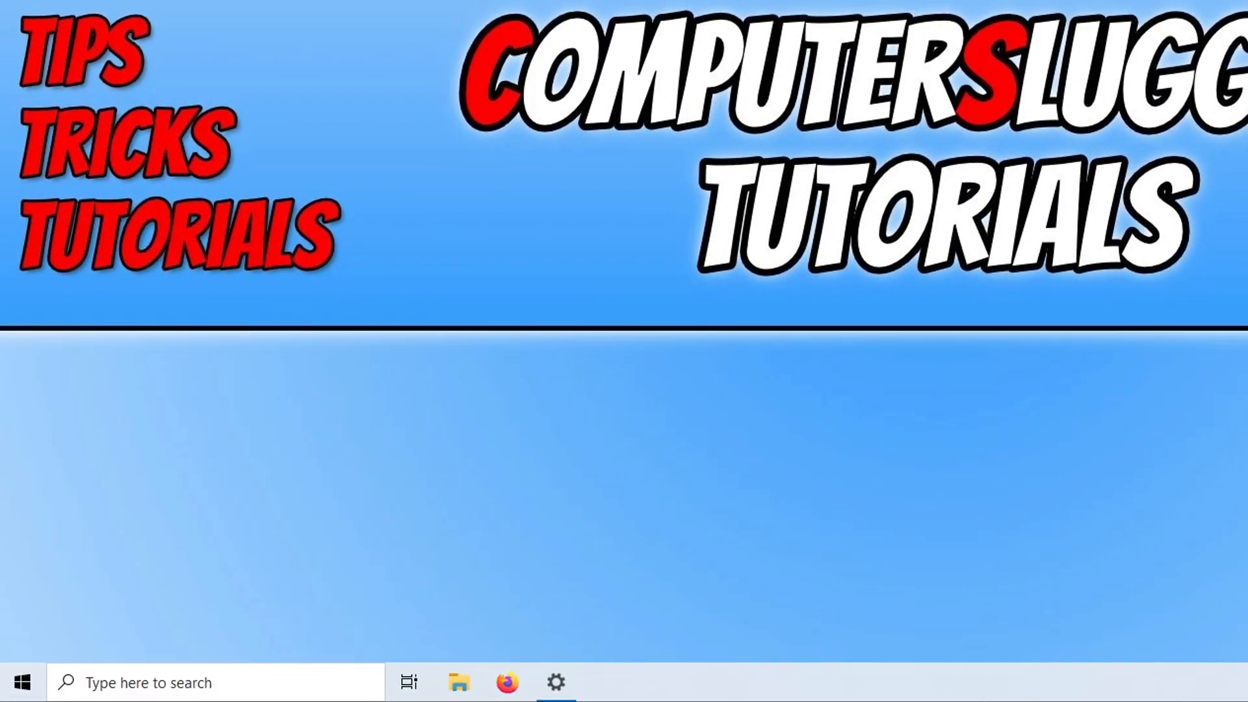
left_click(22, 682)
type("cmd")
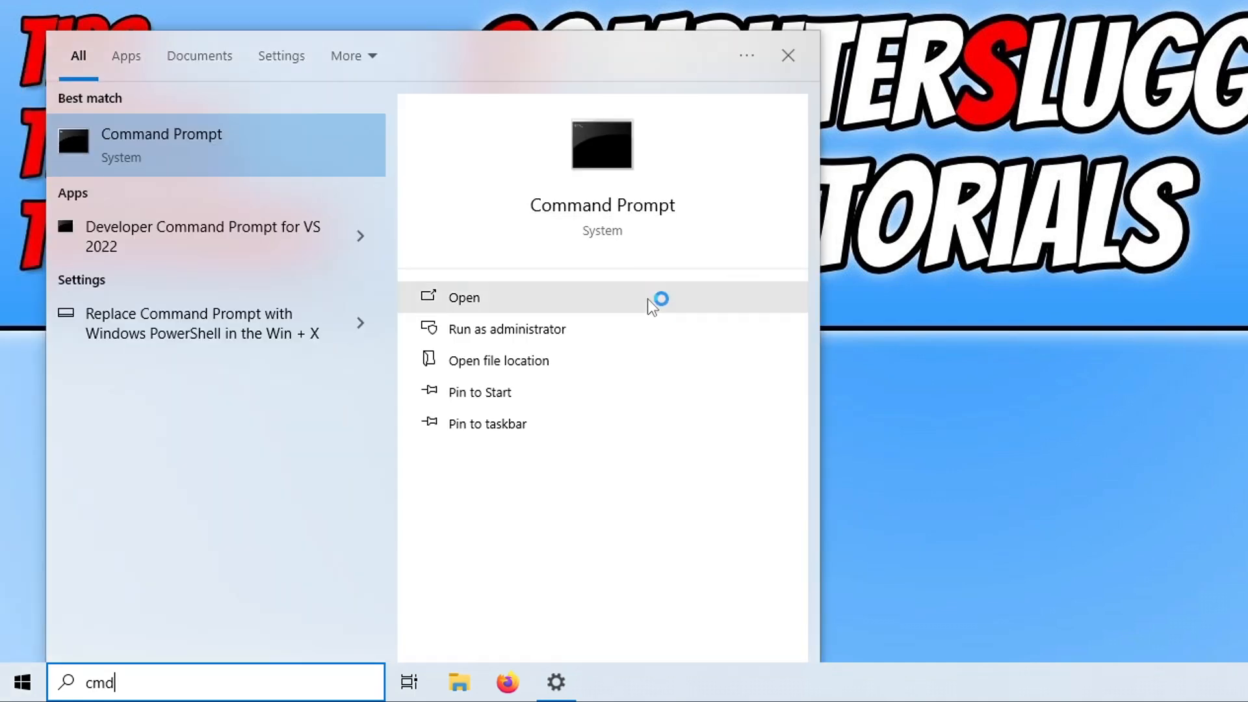
left_click(464, 296)
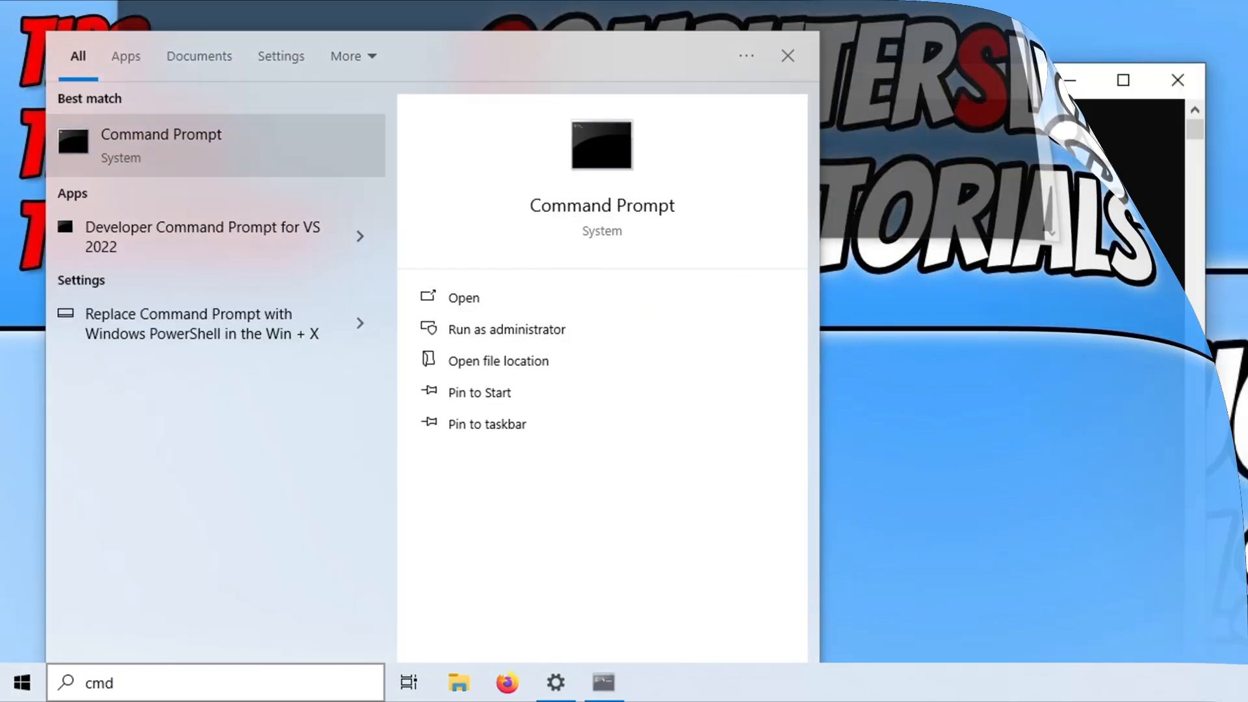
left_click(506, 329)
type("reagentc /info")
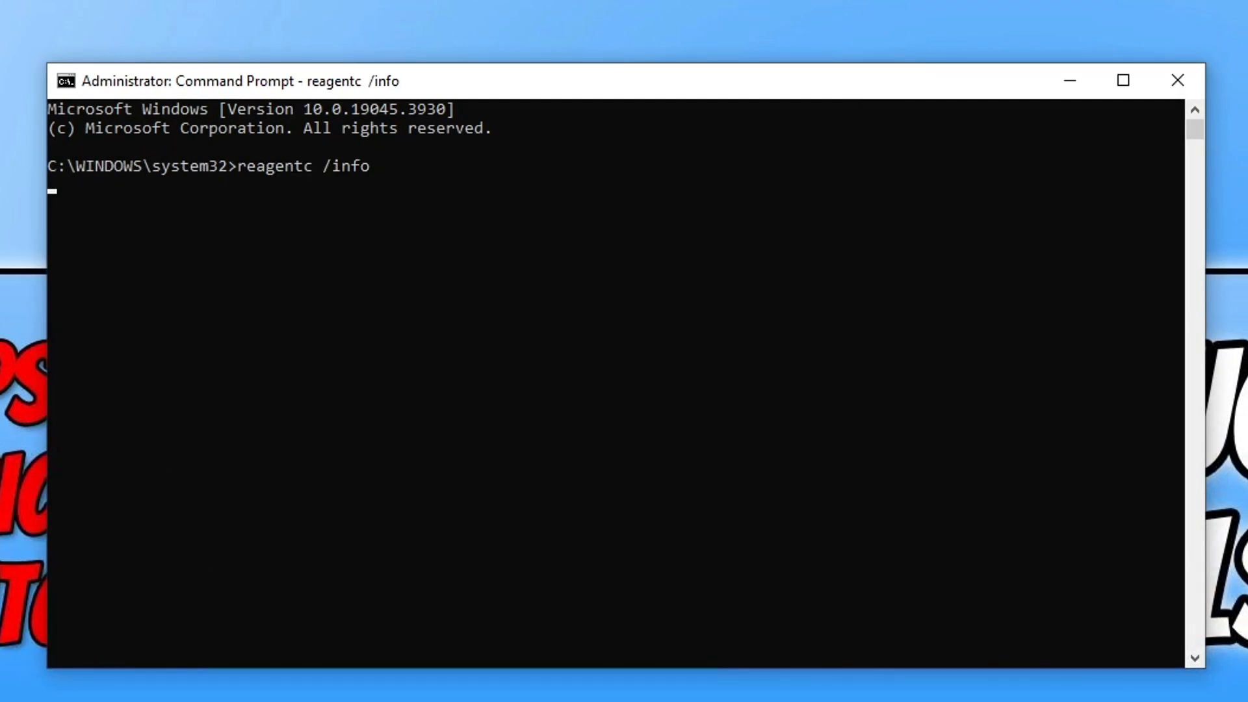
Step: Run reagentc /info, then reagentc /disable to turn off the recovery environment
key("Return")
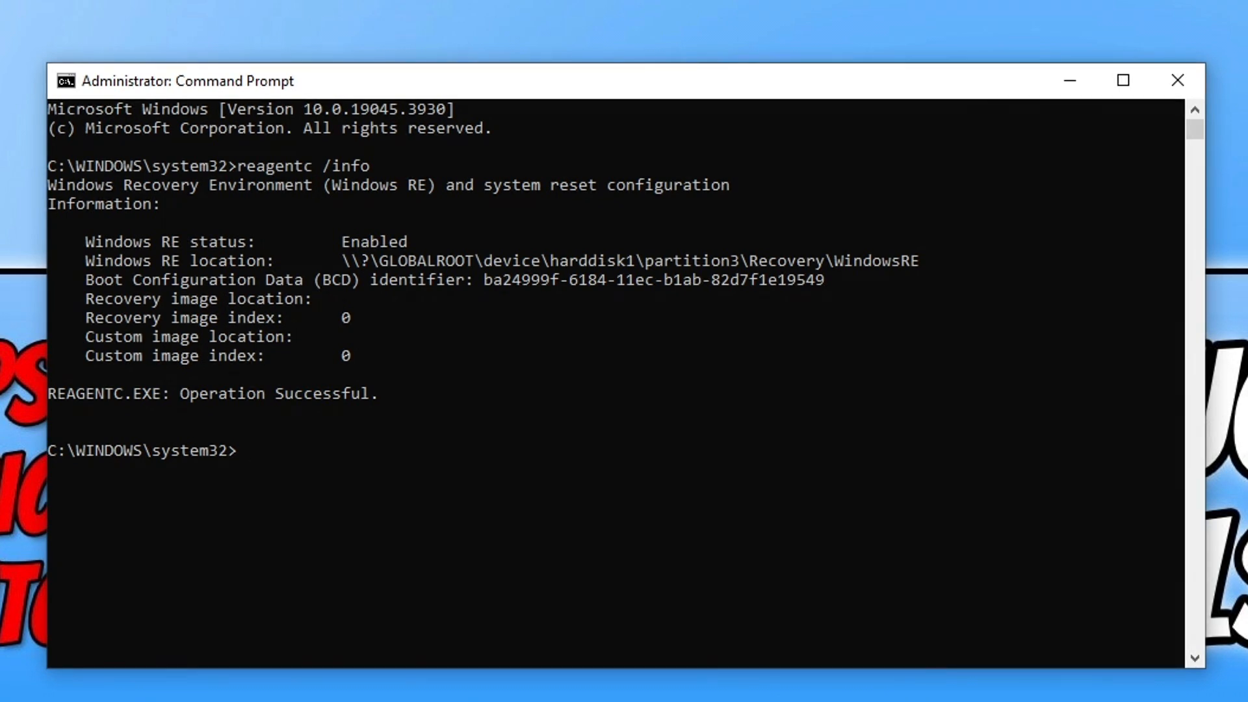
type("reagentc /disable")
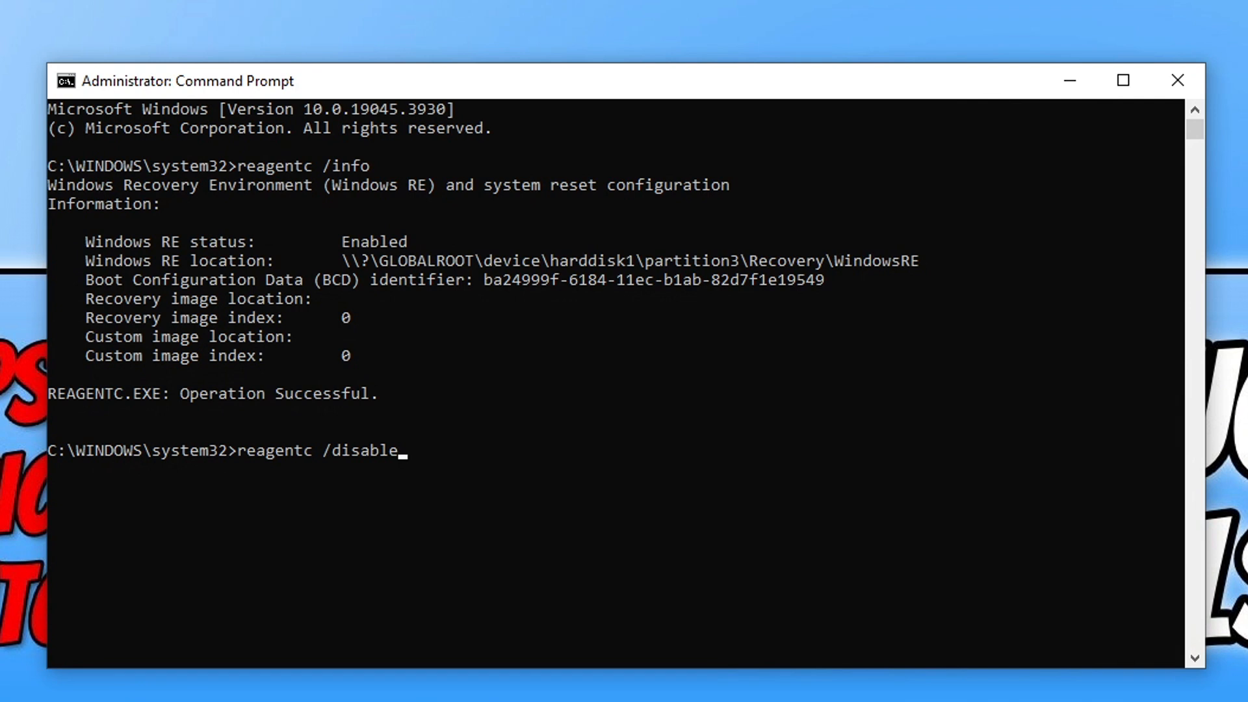
key("Return")
type("diskpart")
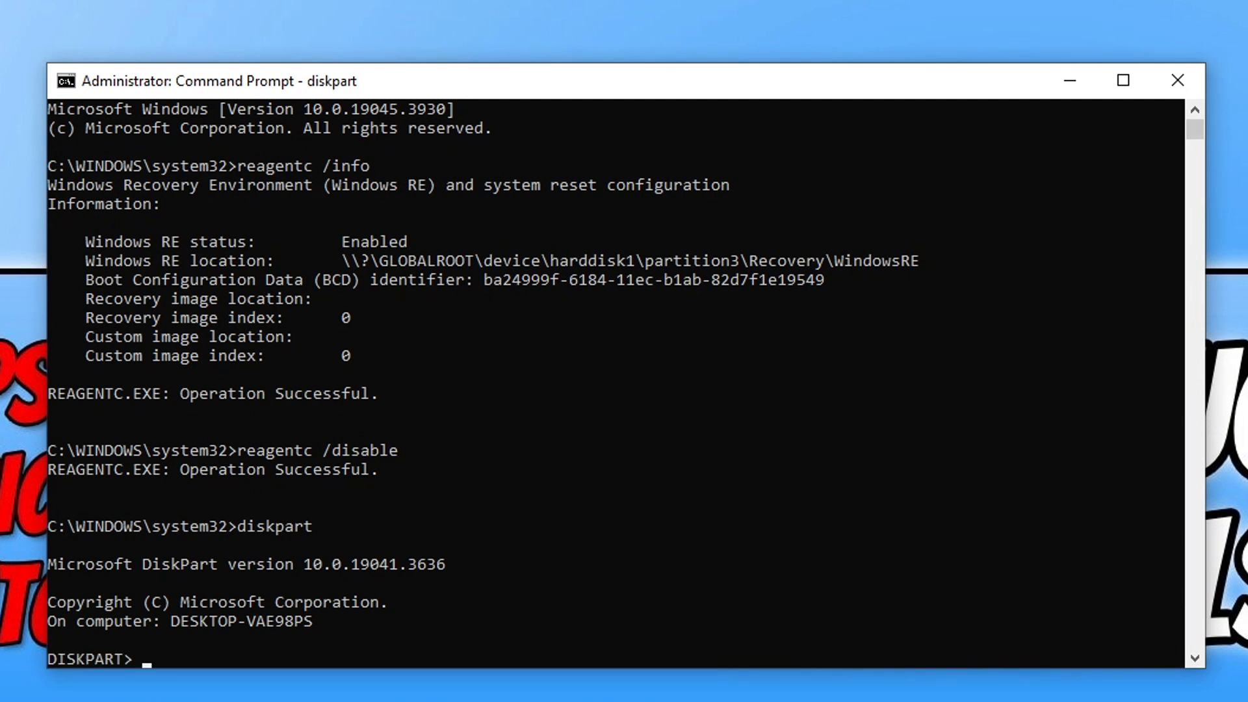
Step: Review the DiskPart disk list and begin the sel disk command
scroll("down", 3)
type("list disk")
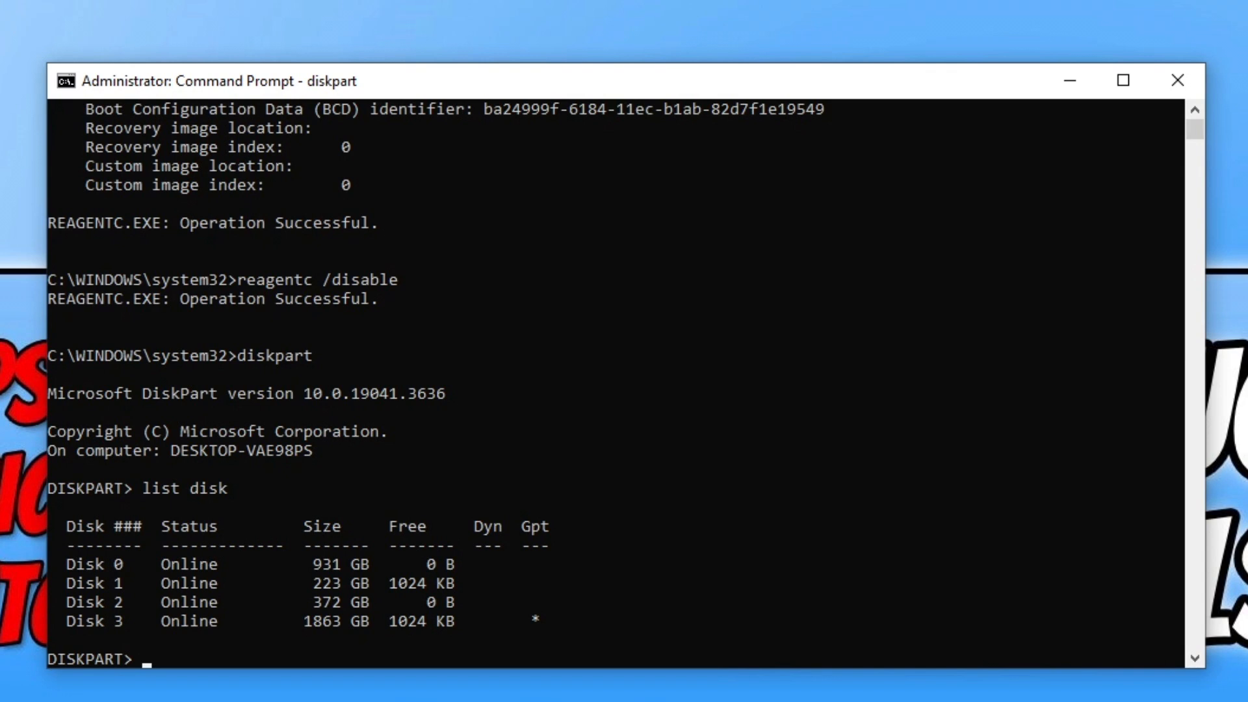
type("sel disk")
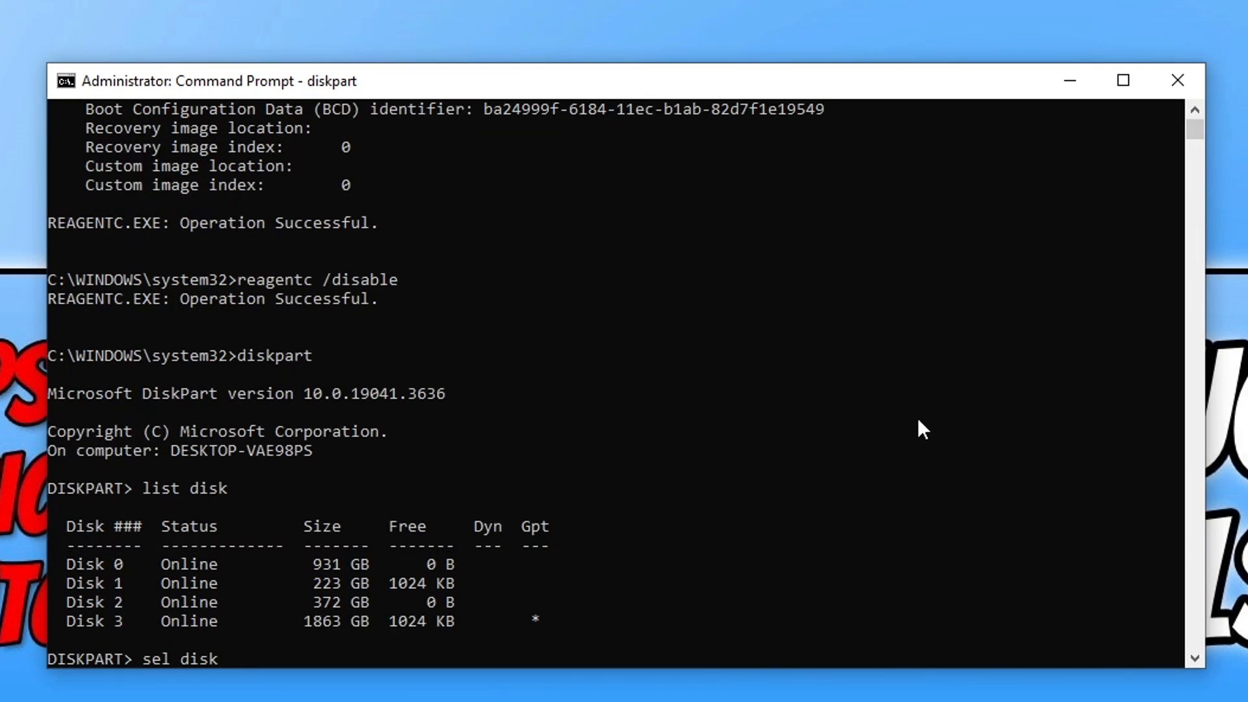
mouse_move(1079, 529)
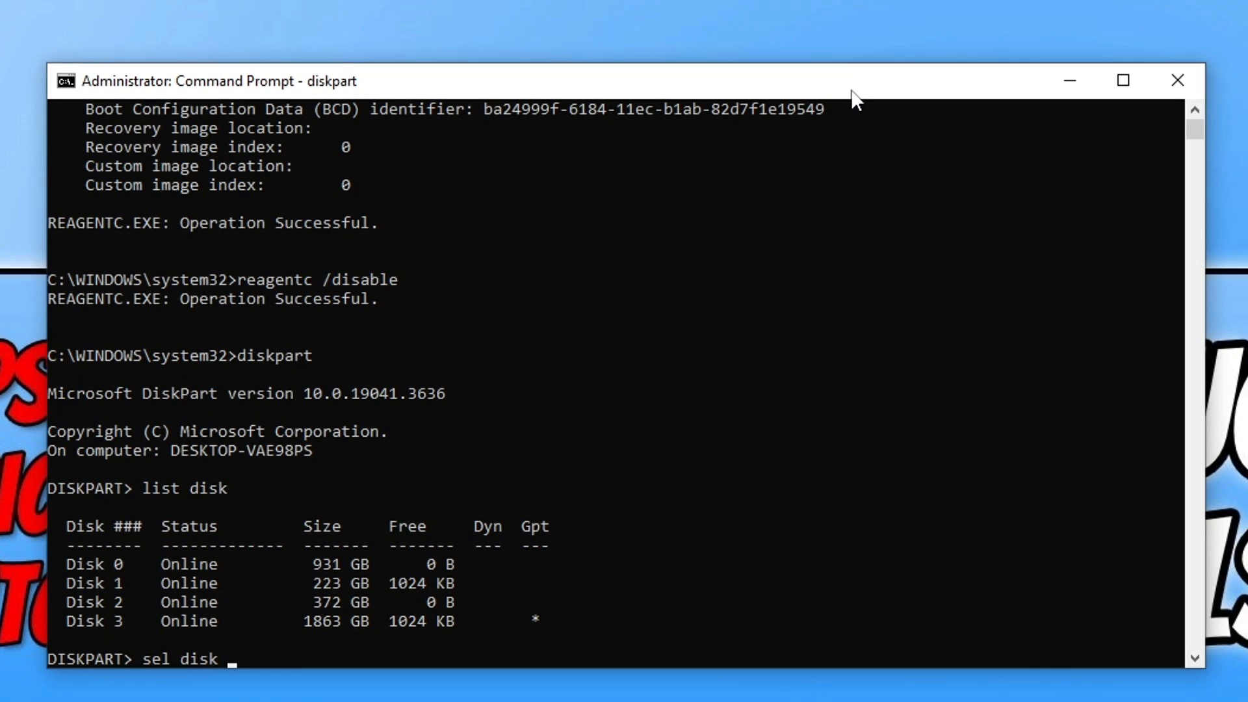
Step: Select Disk 1 in DiskPart and list its partitions
type("1")
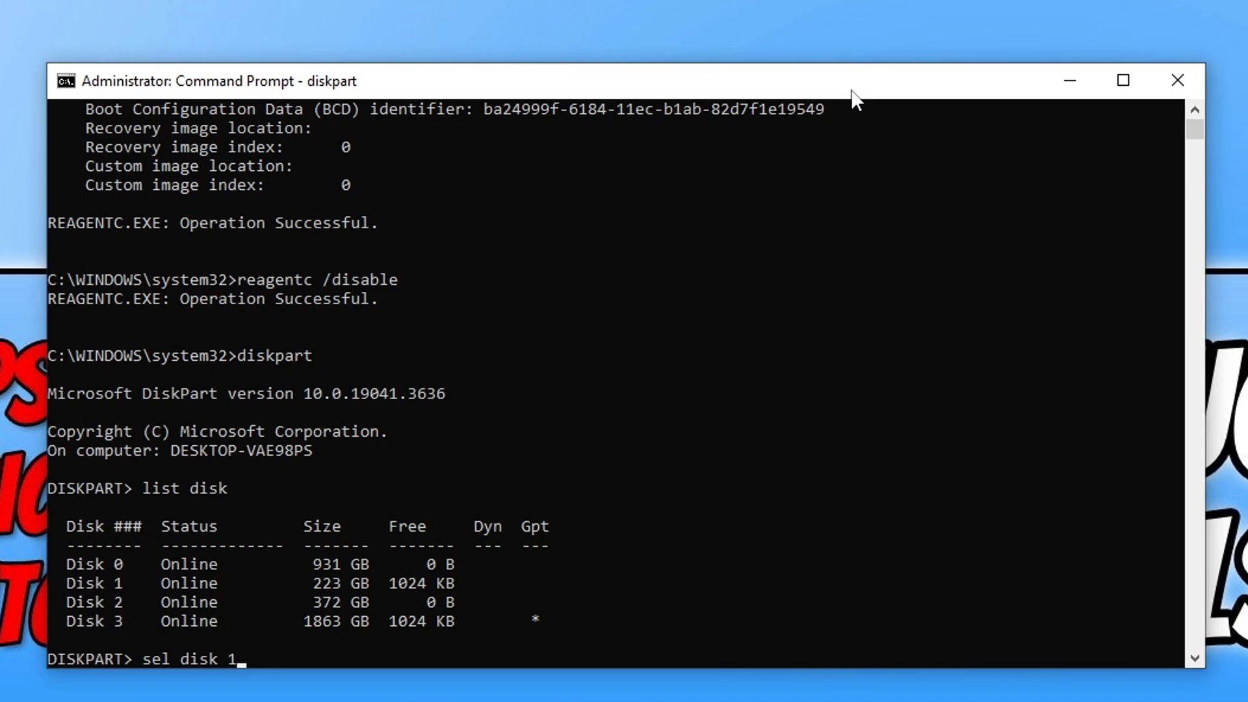
key("Return")
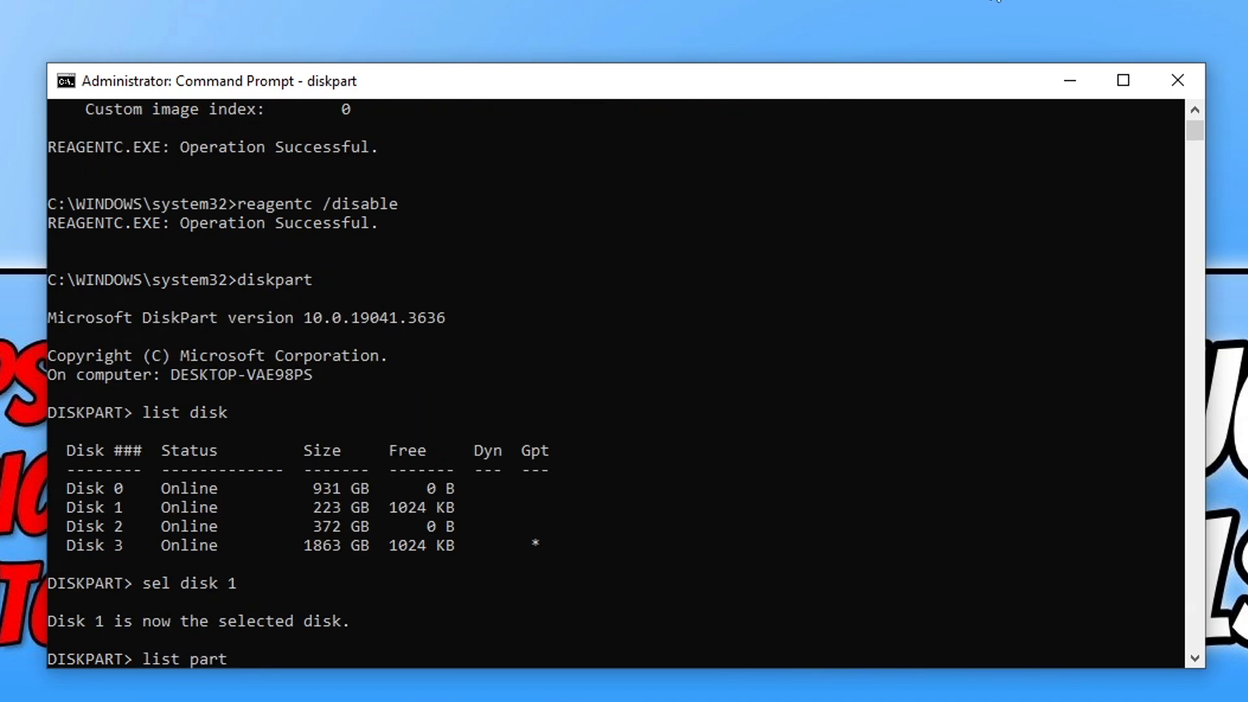
key("Return")
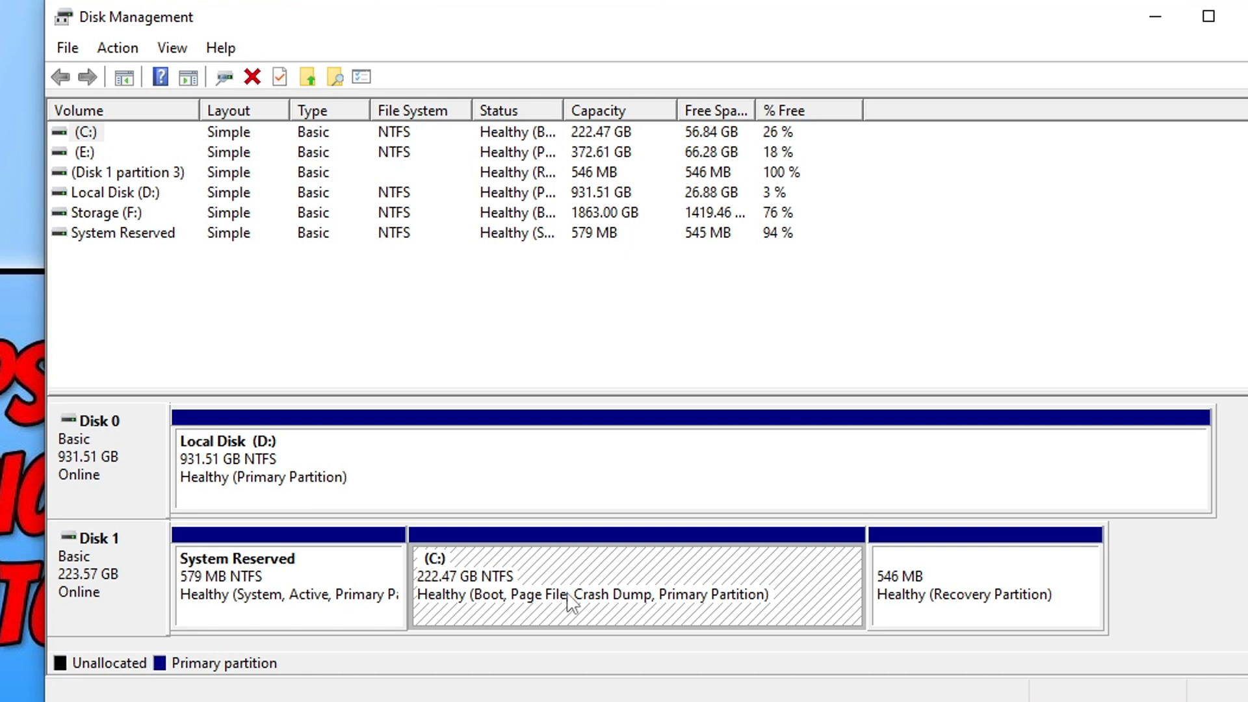
mouse_move(580, 597)
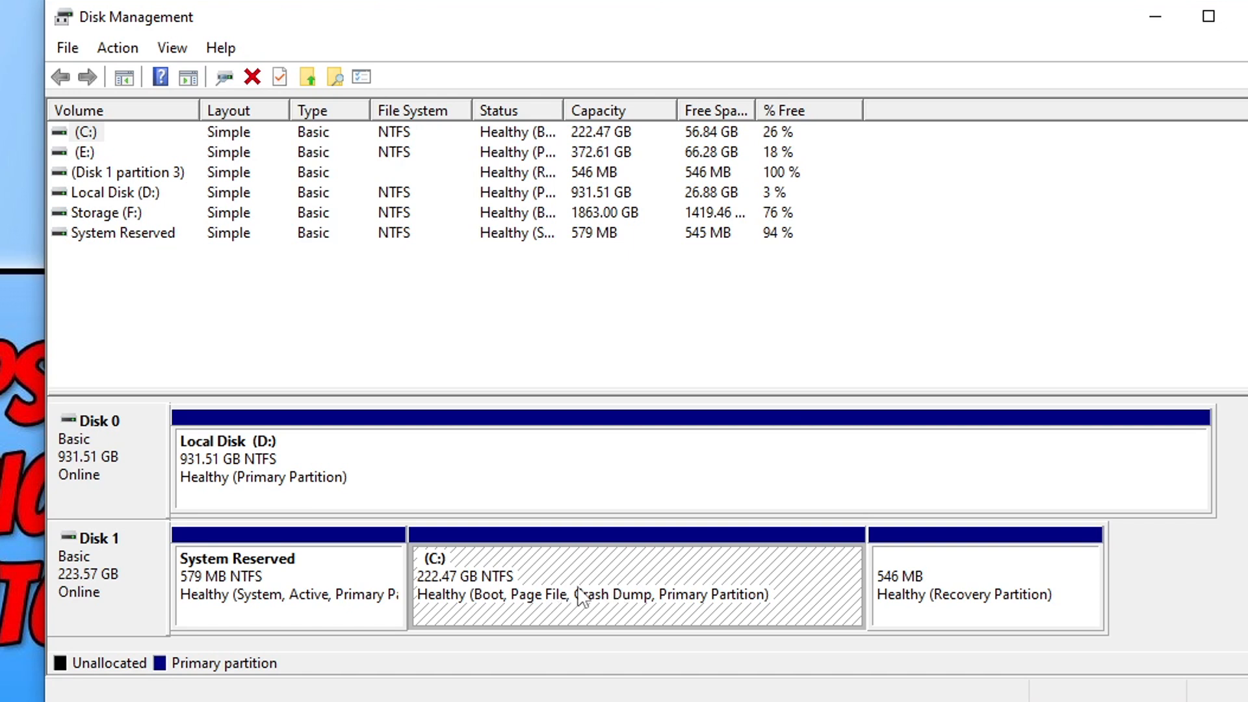
mouse_move(438, 592)
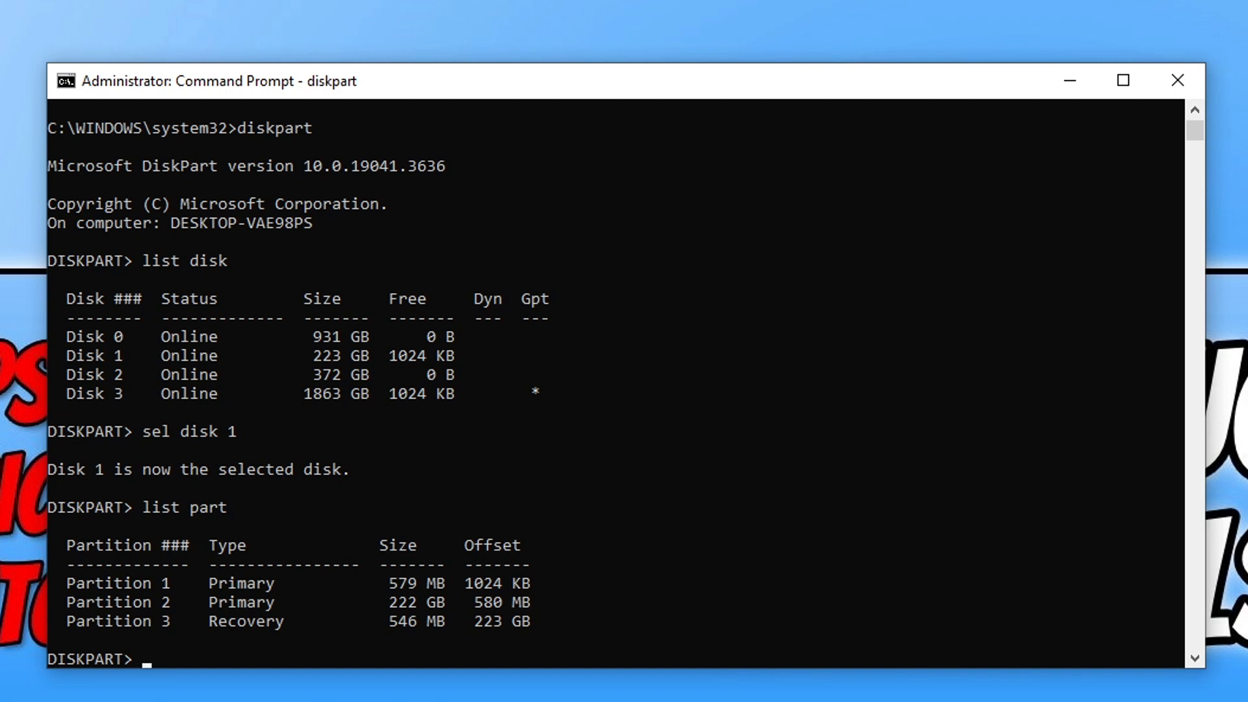
Step: Select partition 2 and shrink it with desired=250 minimum=250
type("sel part 2")
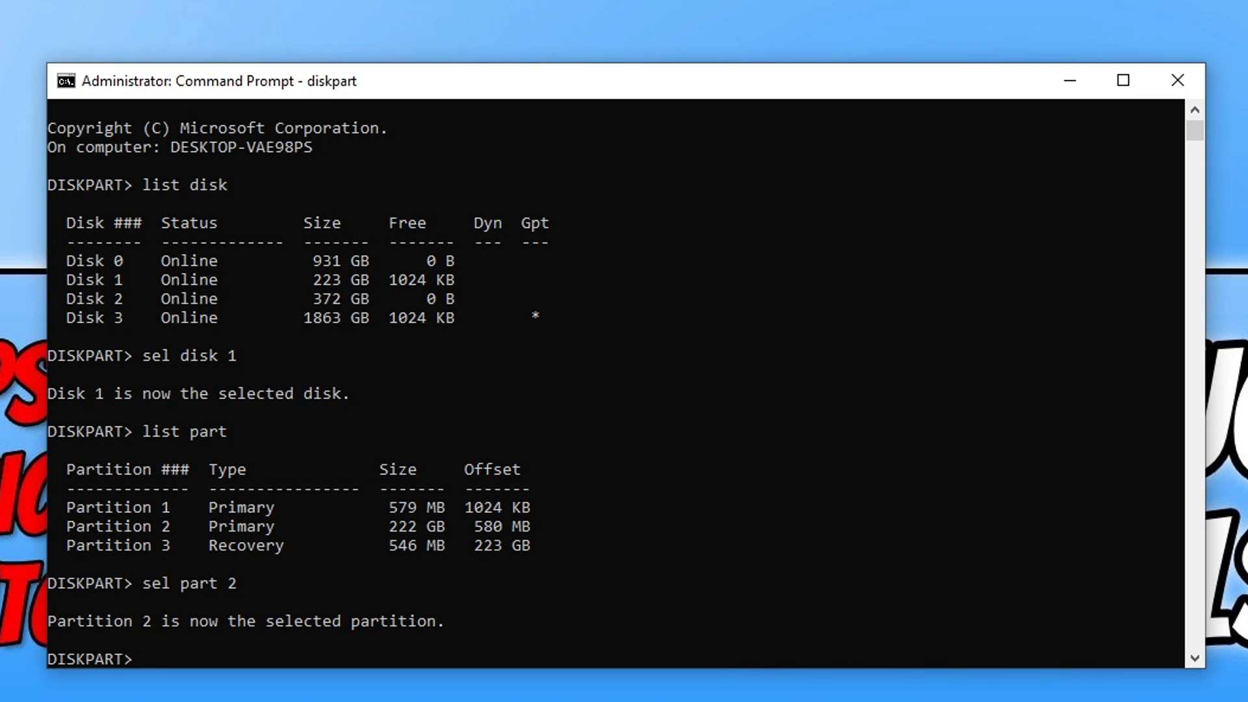
type("shrink desired=250 minimum=250")
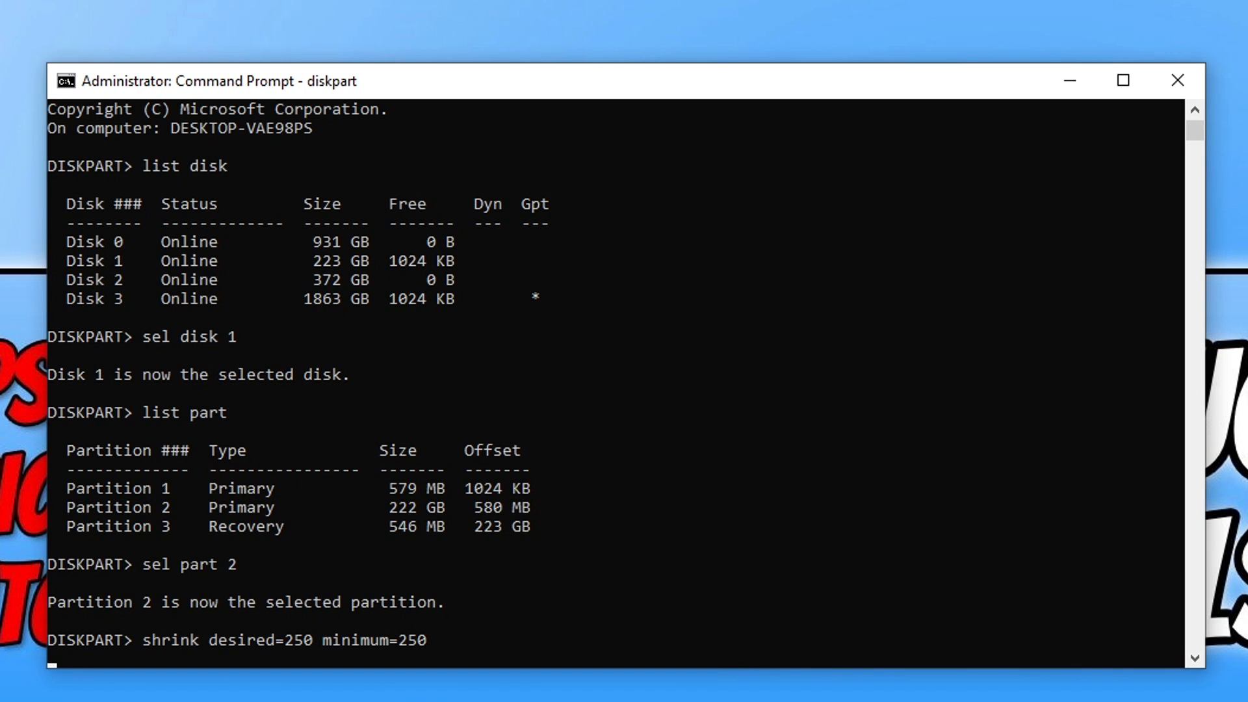
key("Return")
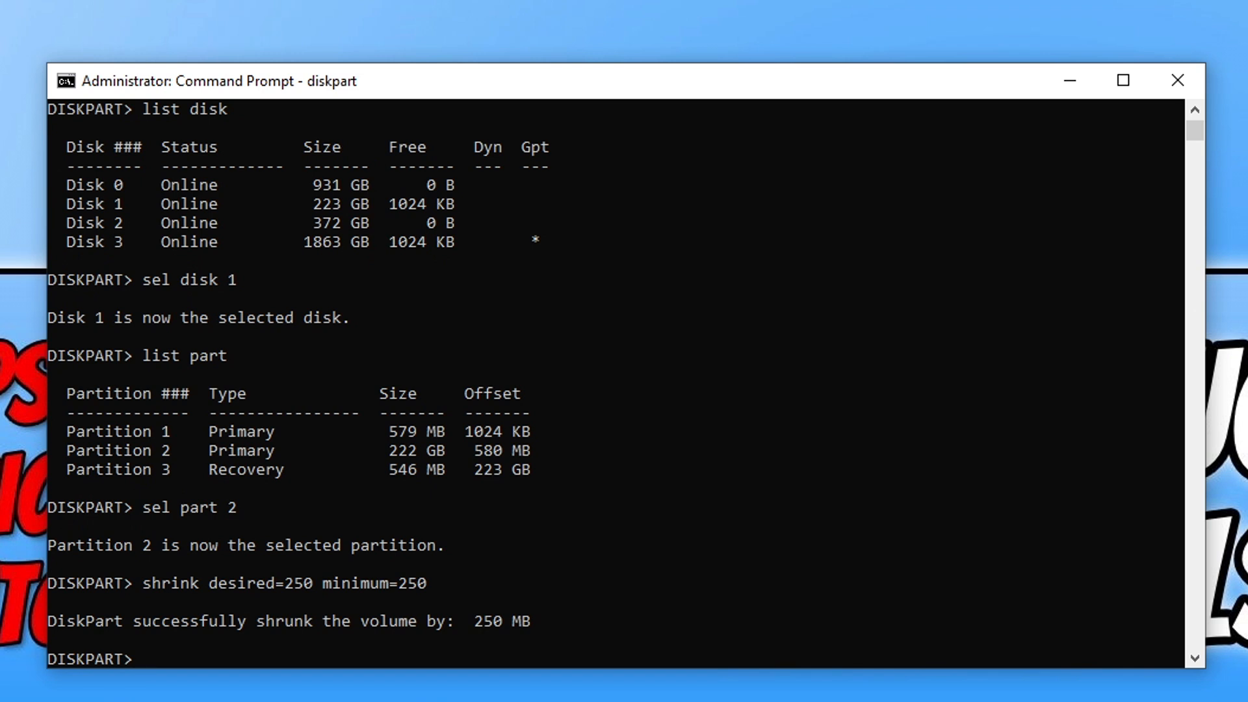
mouse_move(1168, 33)
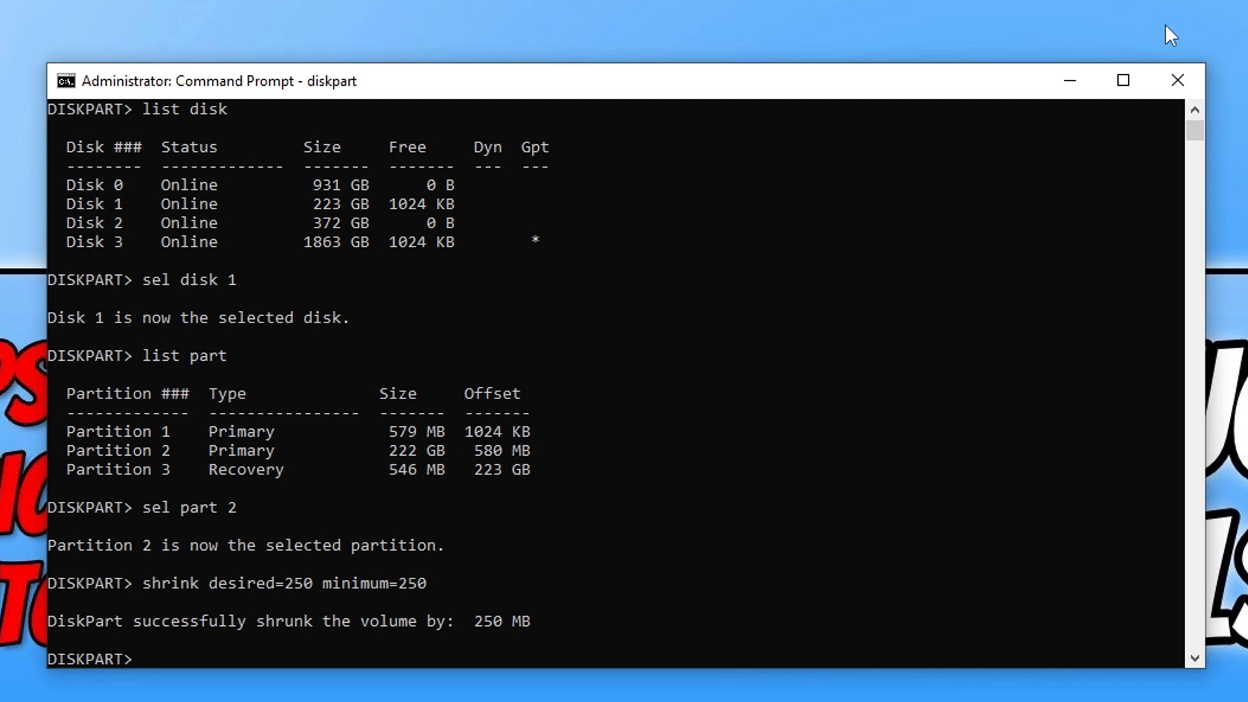
Step: Select partition 3, the 546 MB recovery partition, in DiskPart
type("sel part")
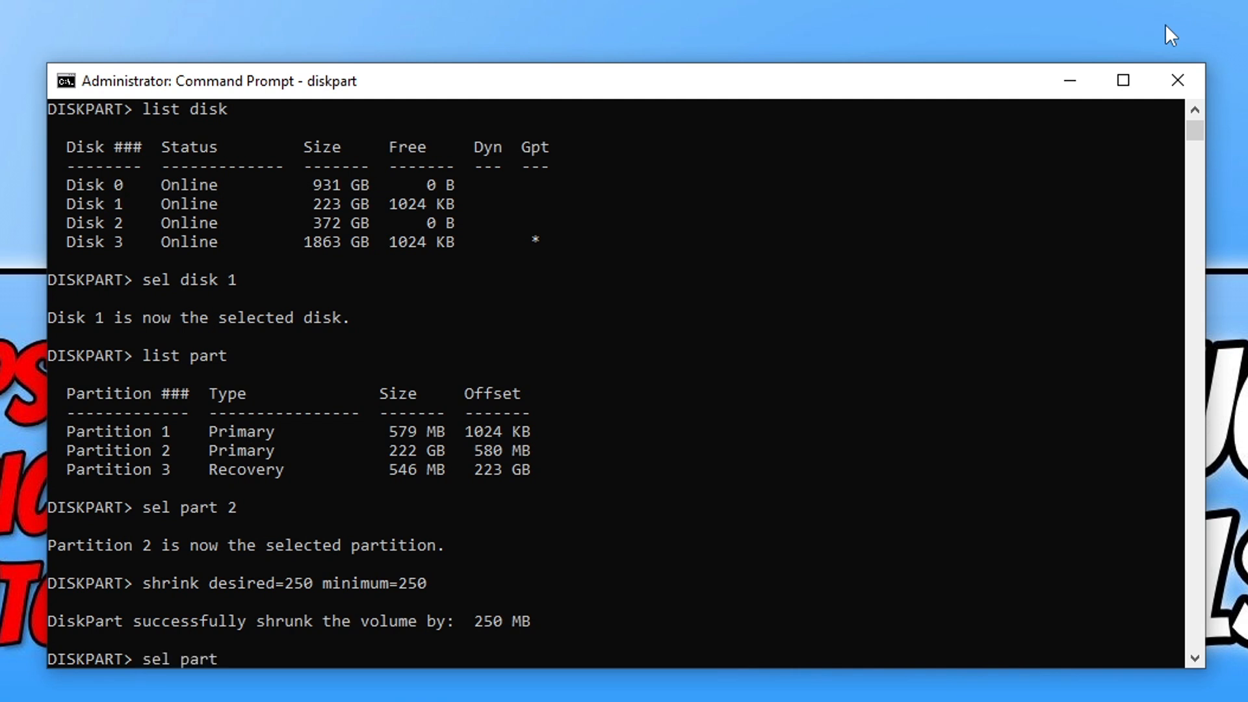
type("3")
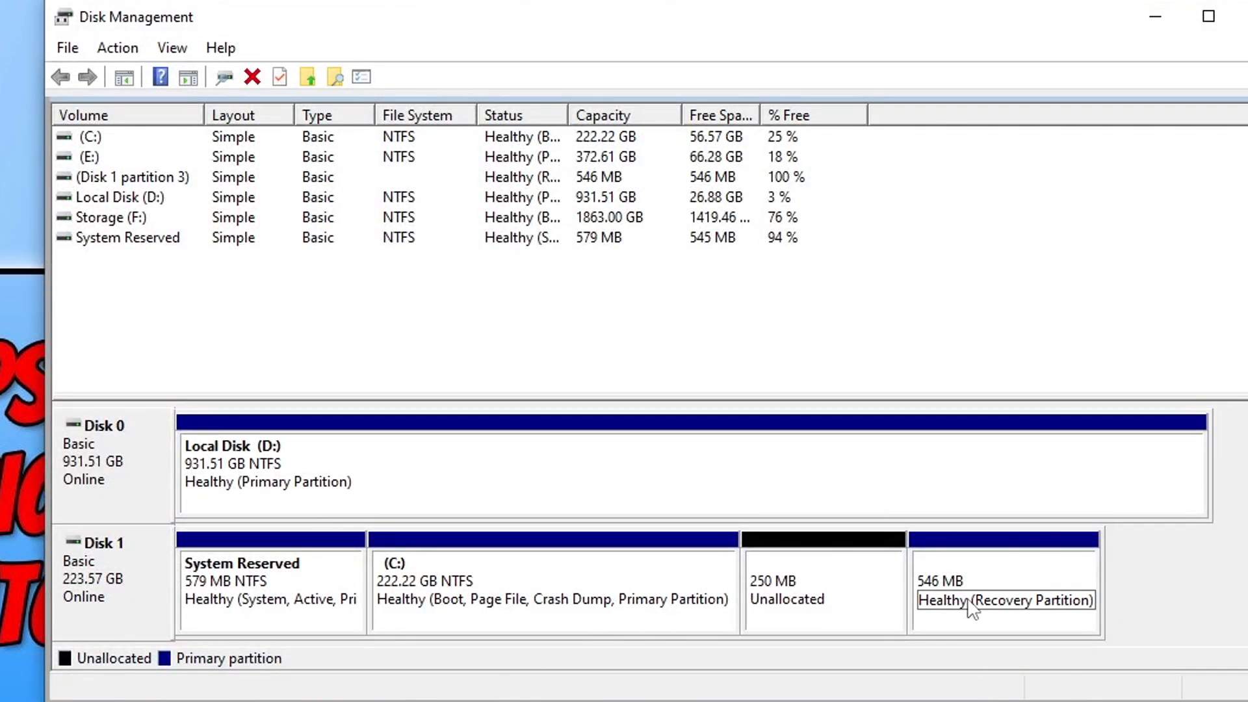
mouse_move(986, 612)
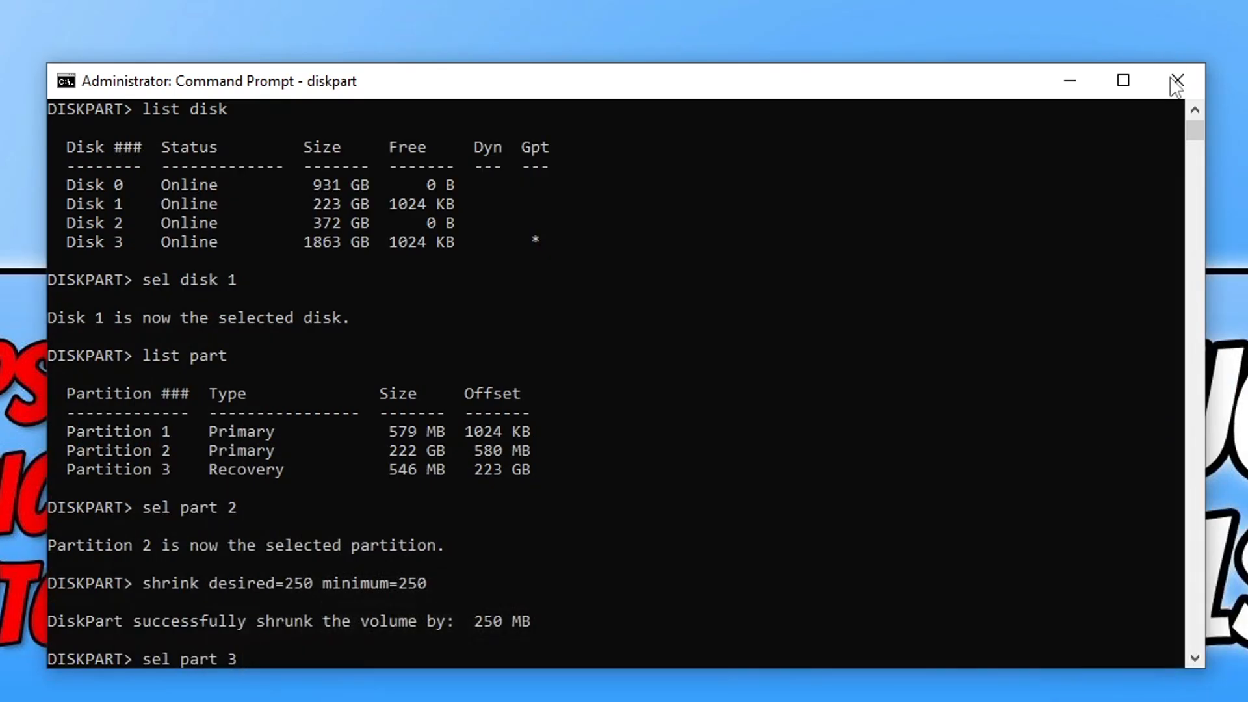
mouse_move(412, 484)
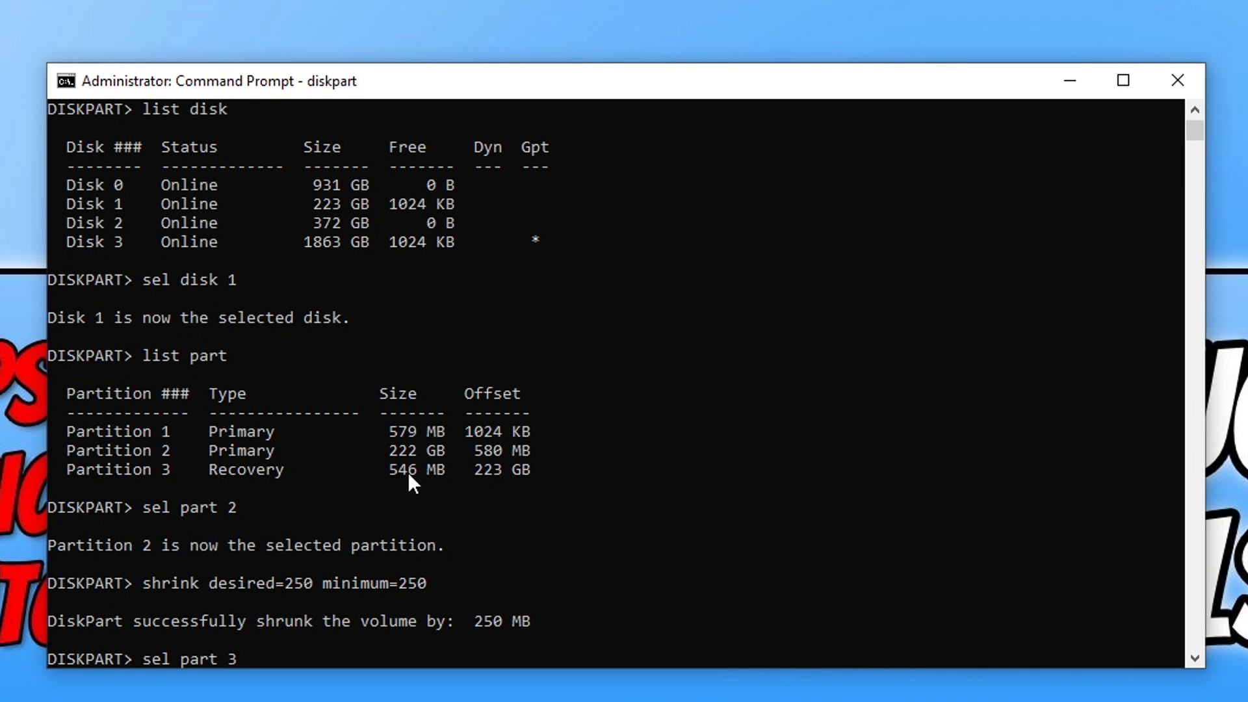
scroll("down", 3)
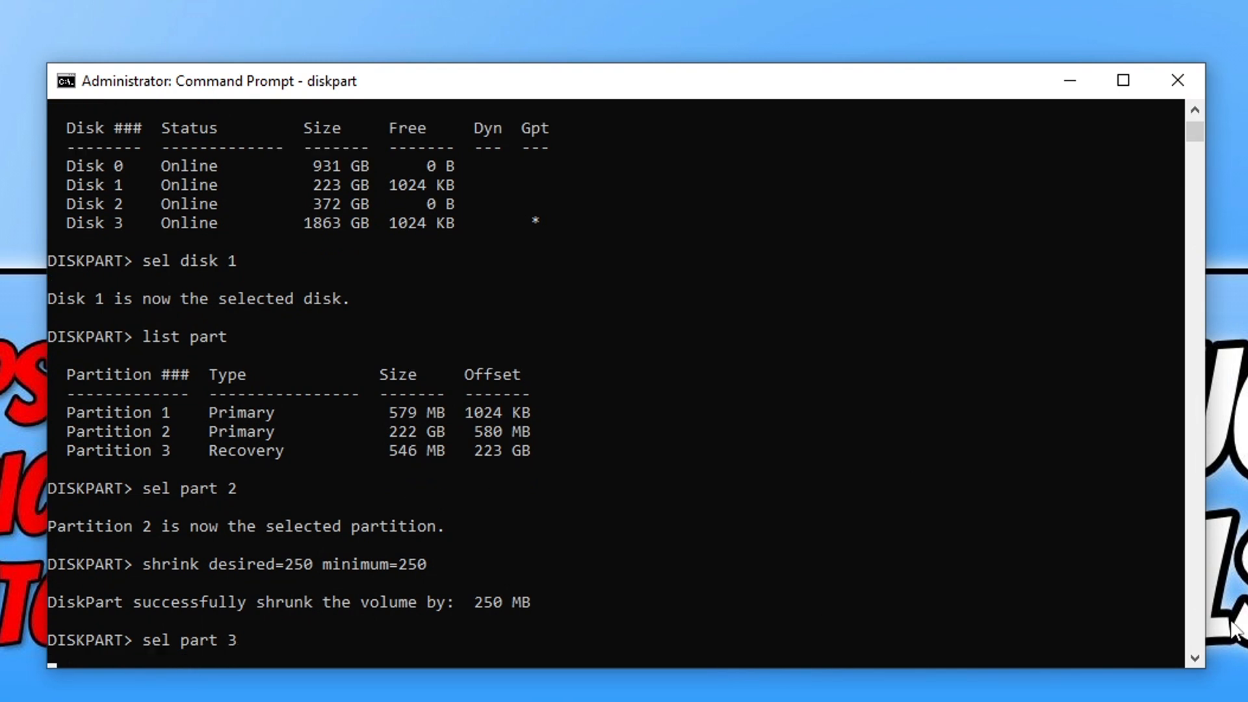
key("Return")
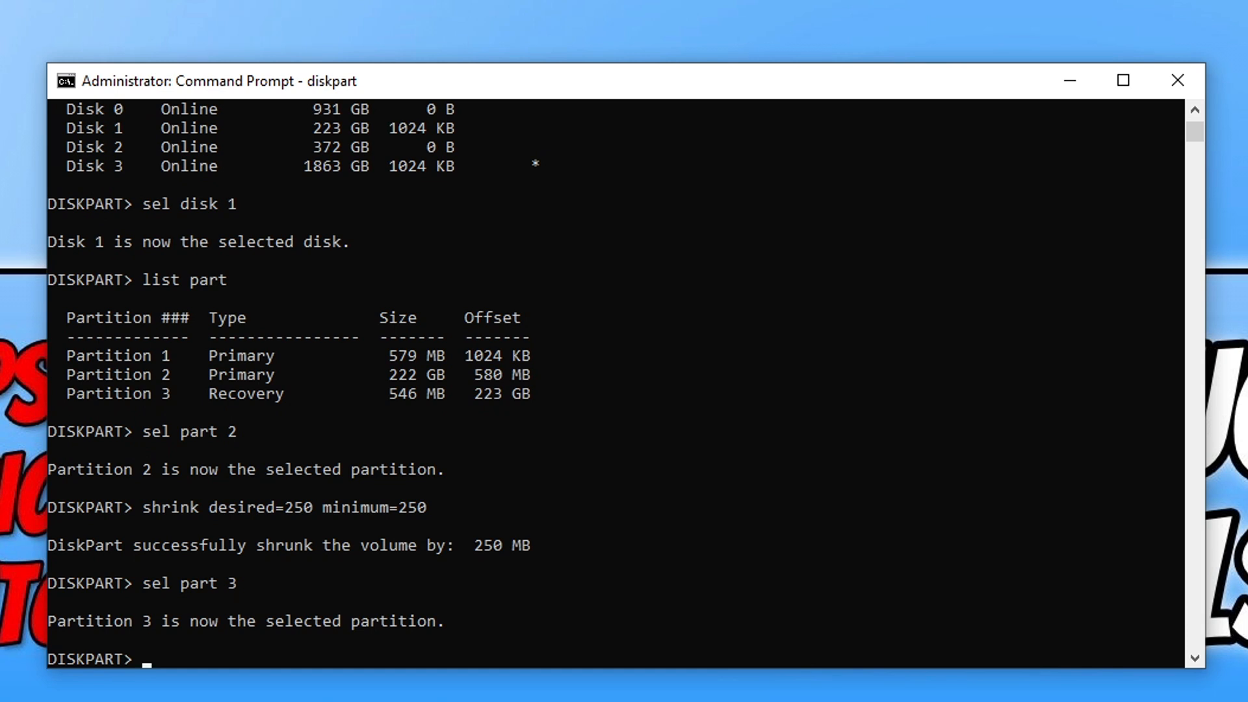
mouse_move(850, 40)
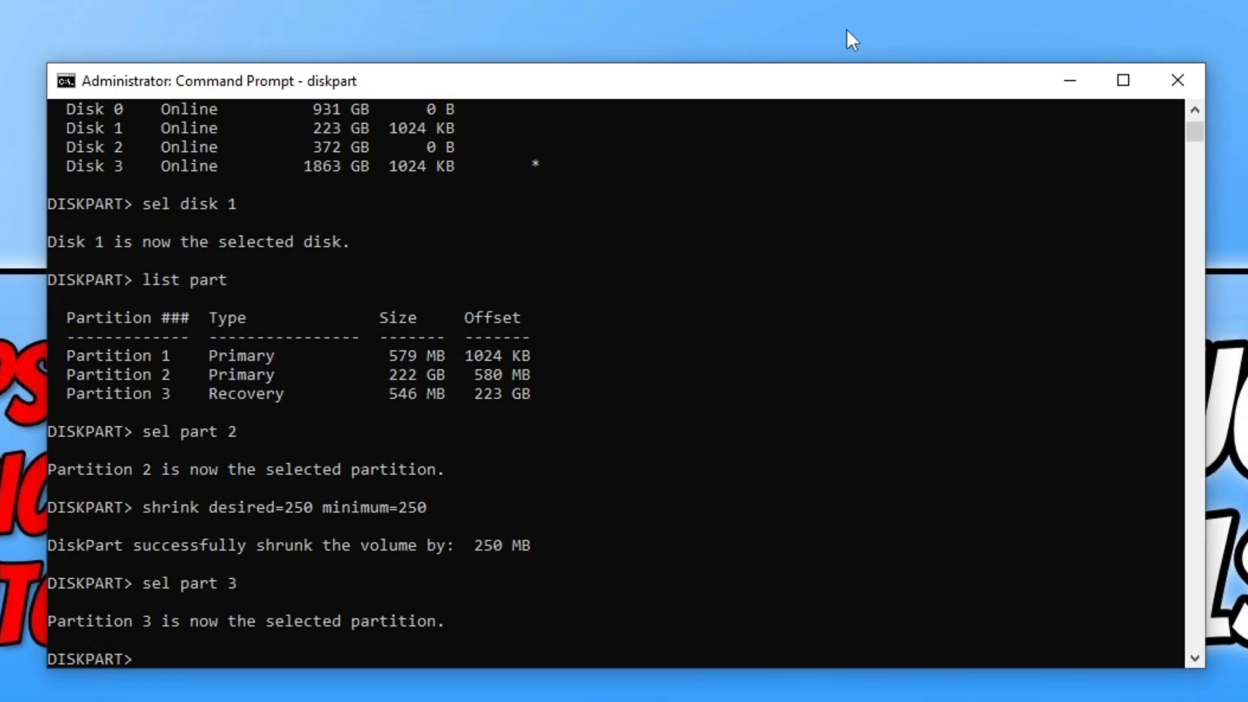
Step: Run delete partition override to remove the old recovery partition
type("delete partition override")
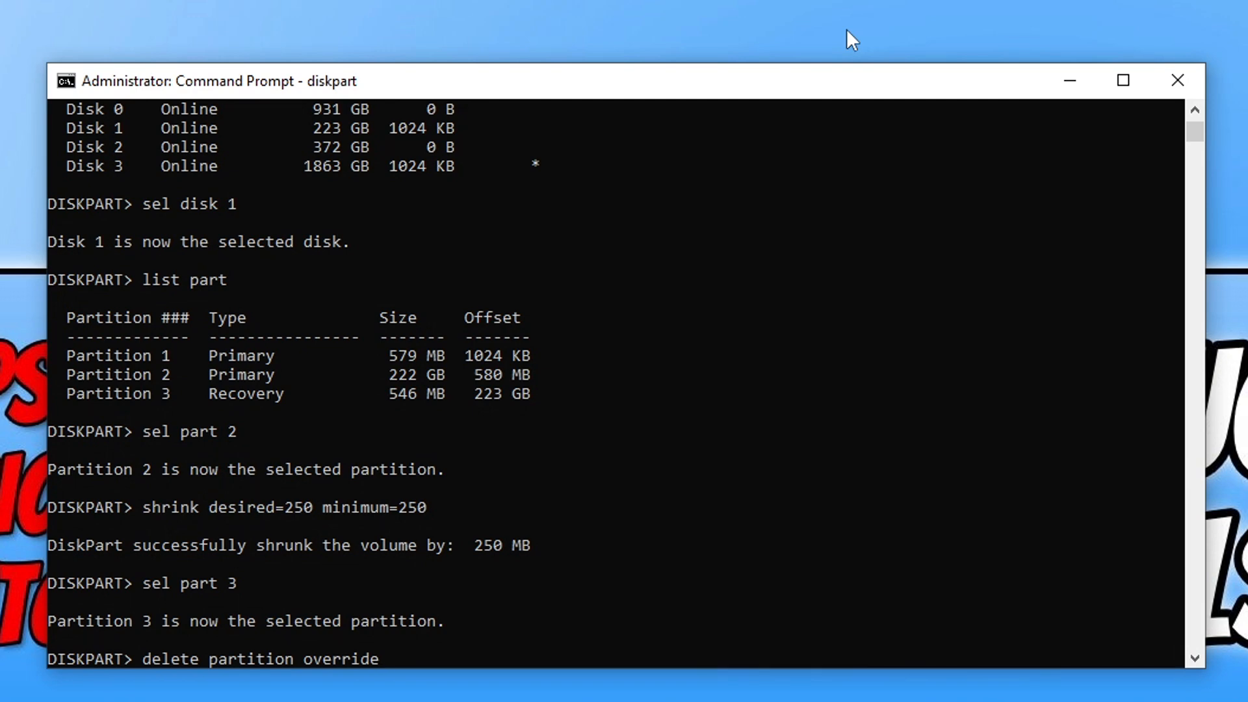
key("Return")
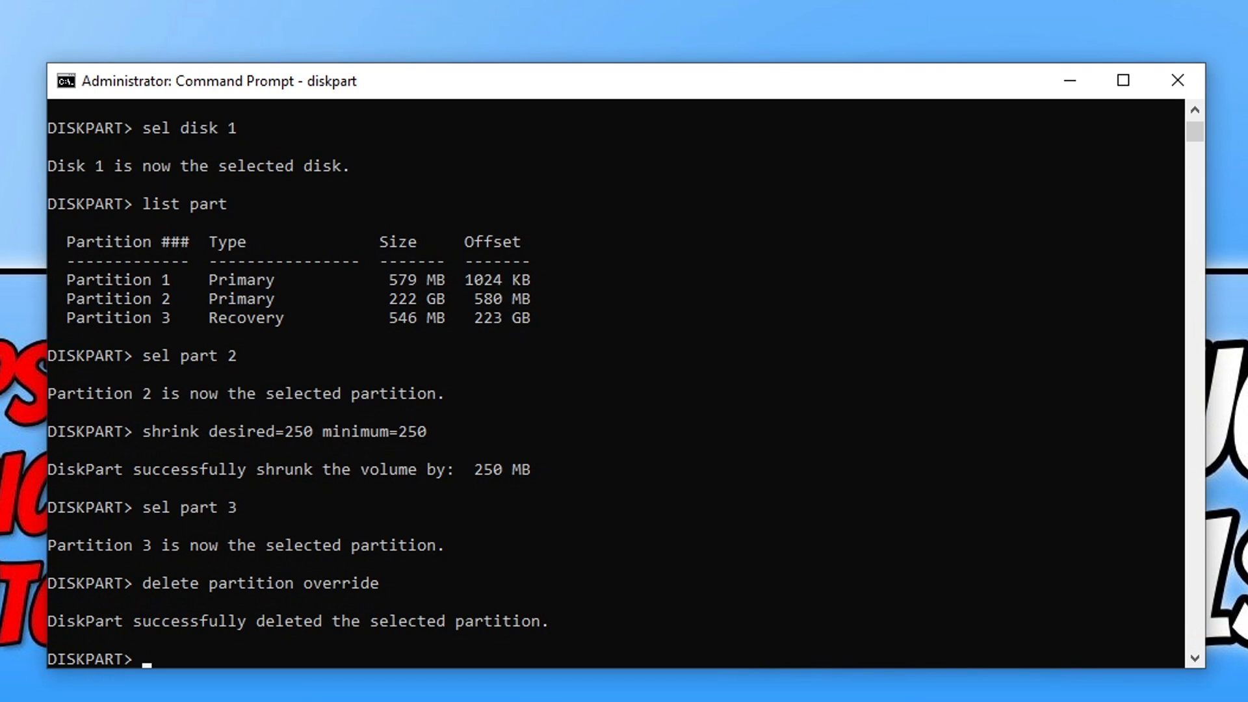
Step: Run list disk to confirm Disk 1 now shows 797 MB free
type("l")
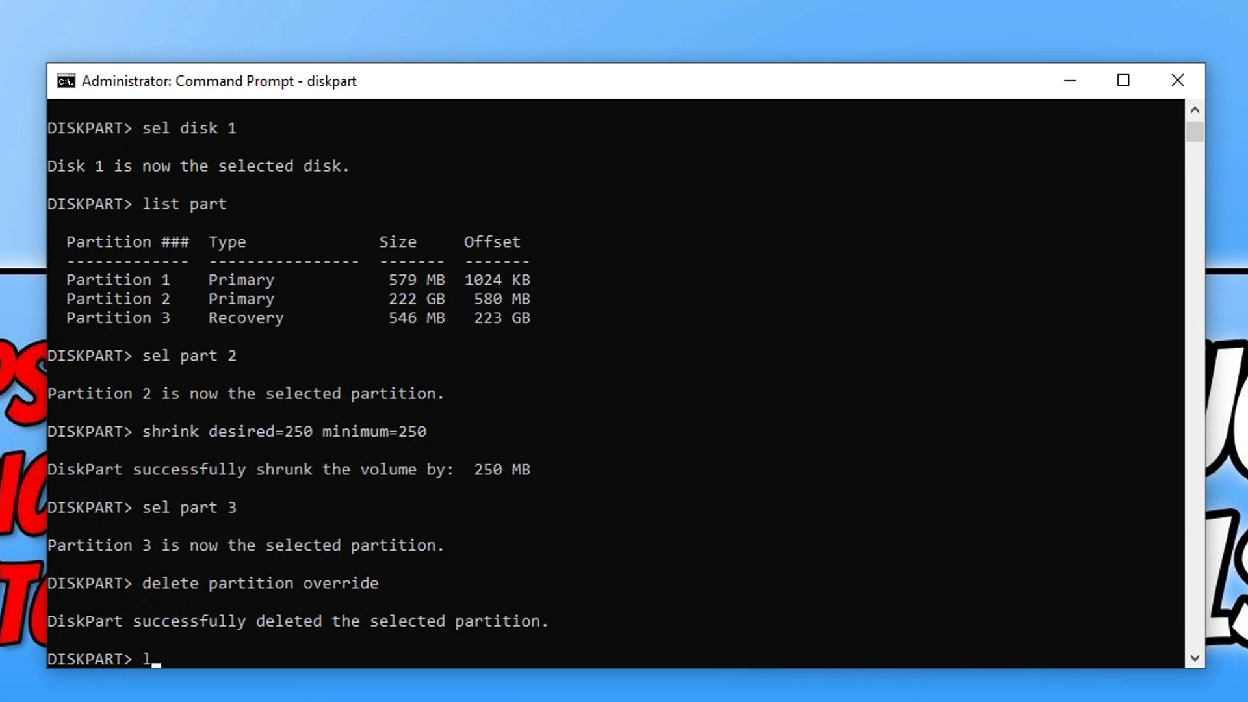
type("ist disk")
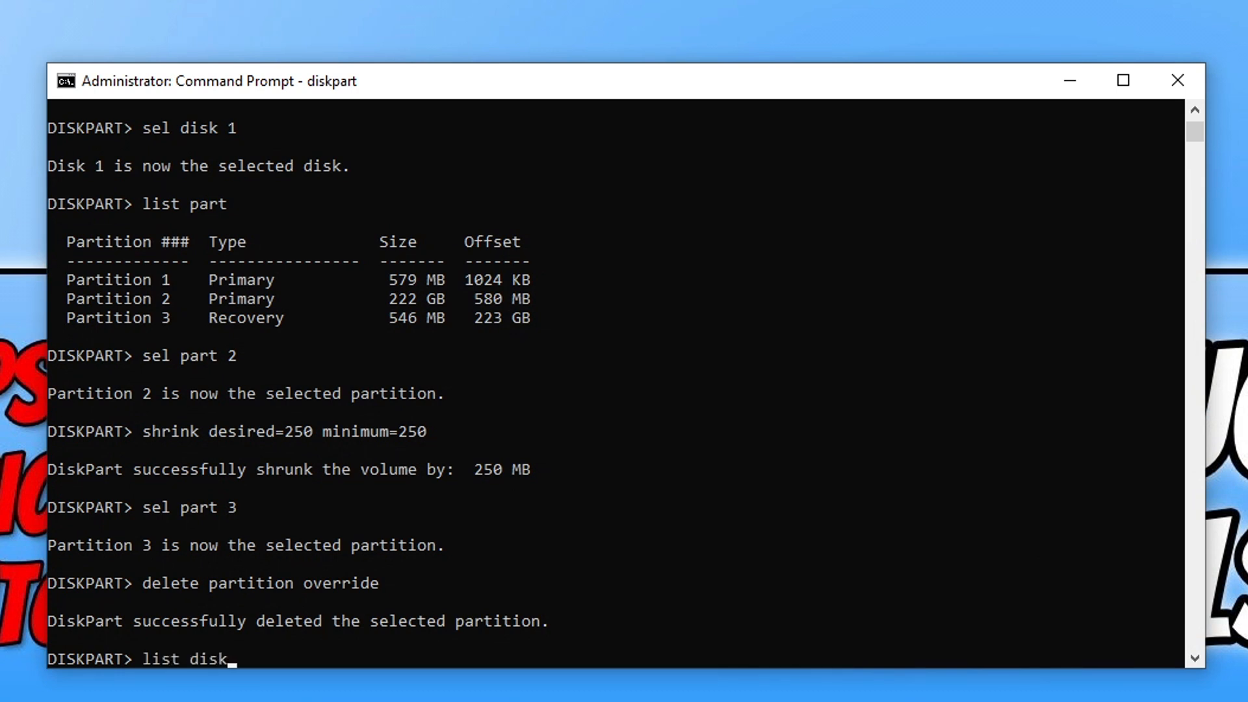
key("Return")
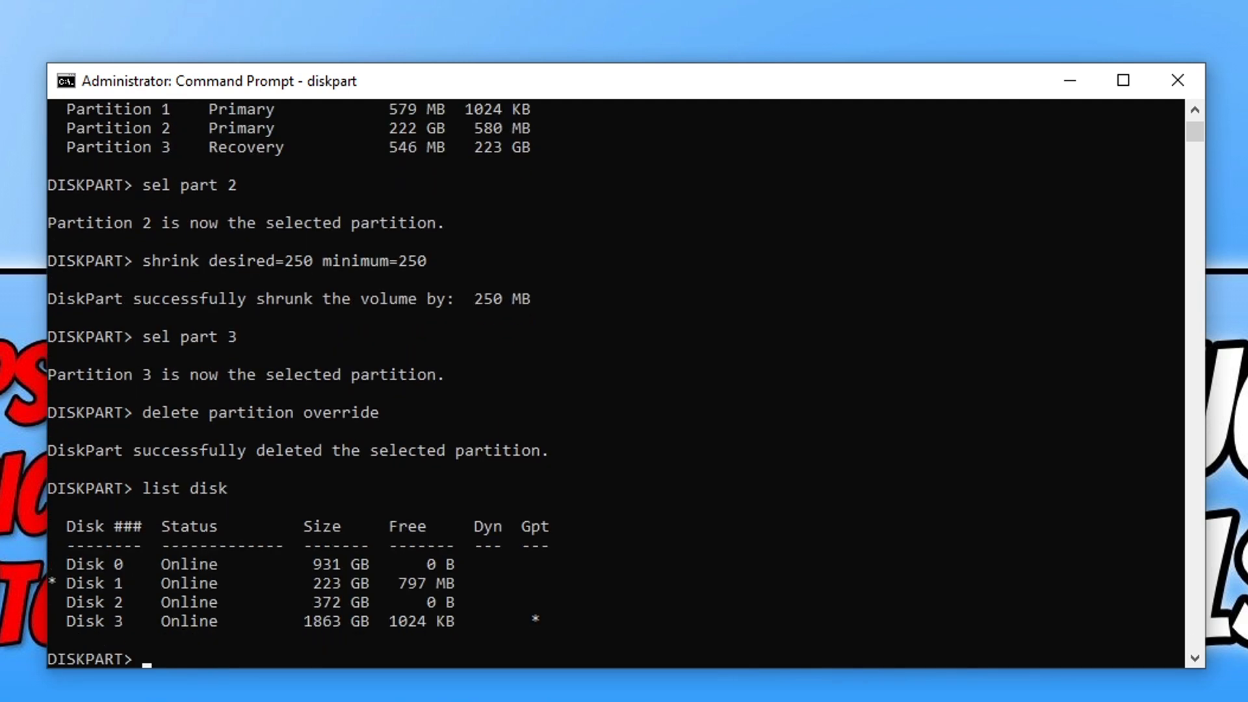
mouse_move(473, 676)
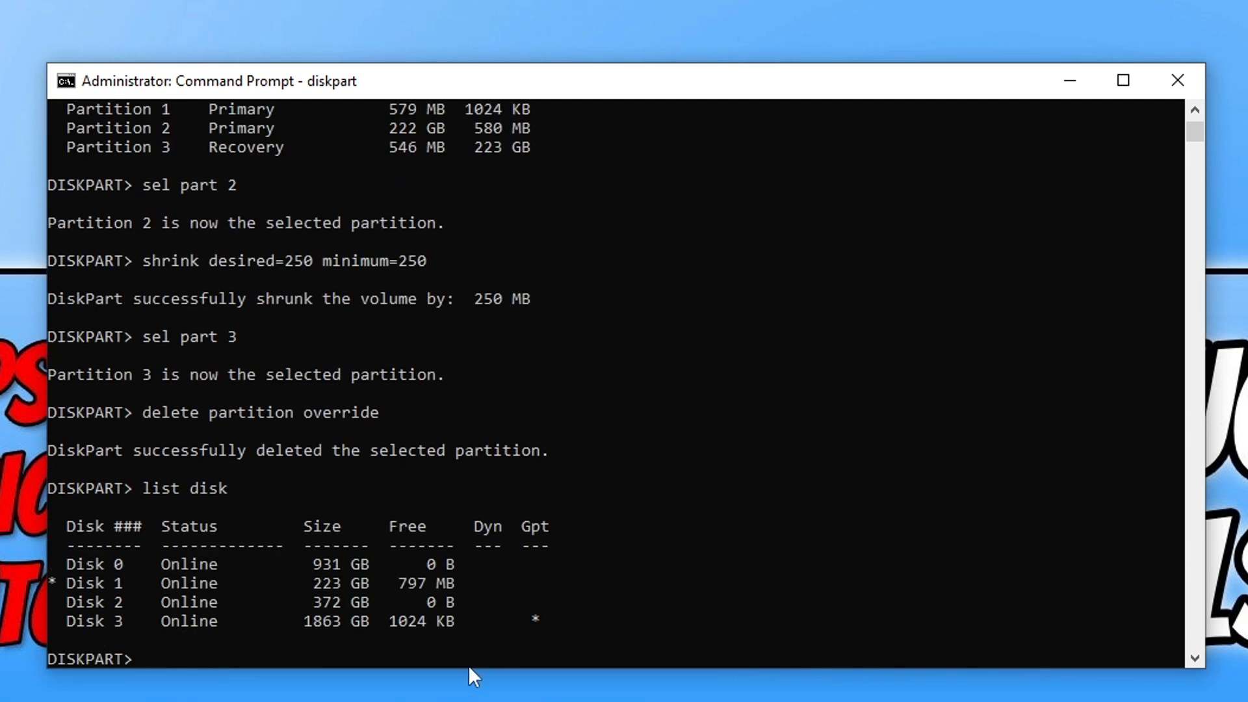
mouse_move(555, 530)
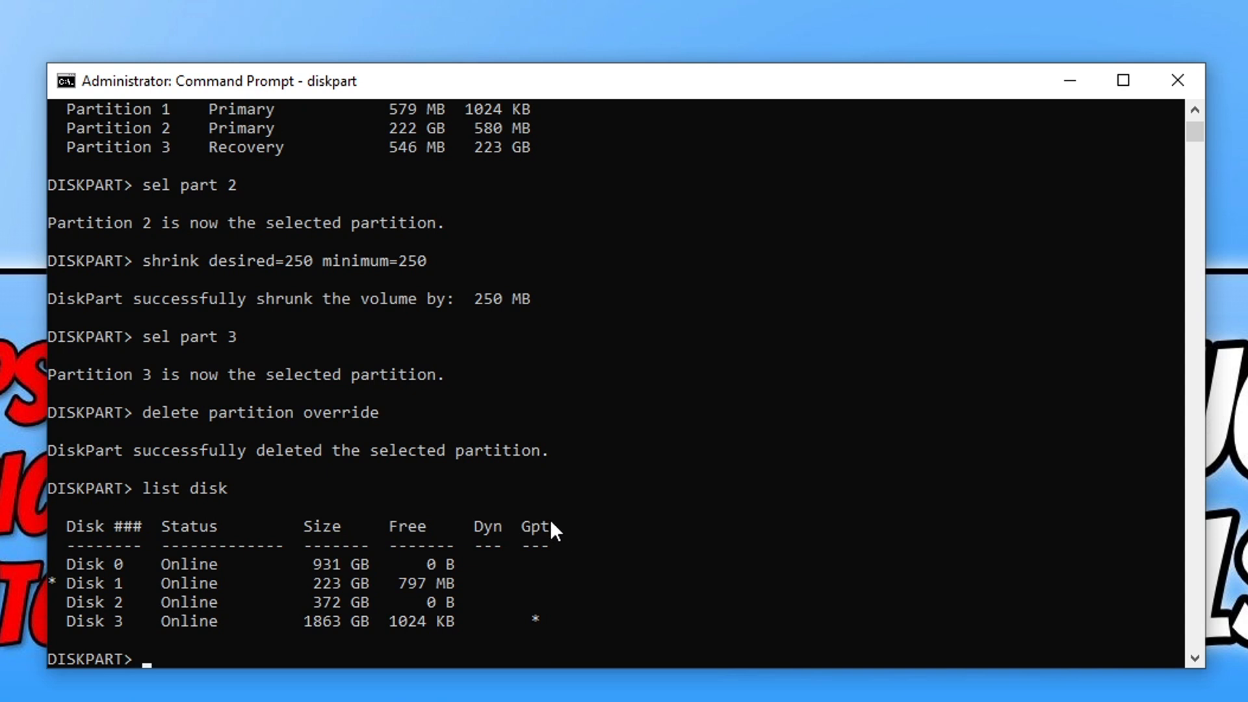
mouse_move(565, 609)
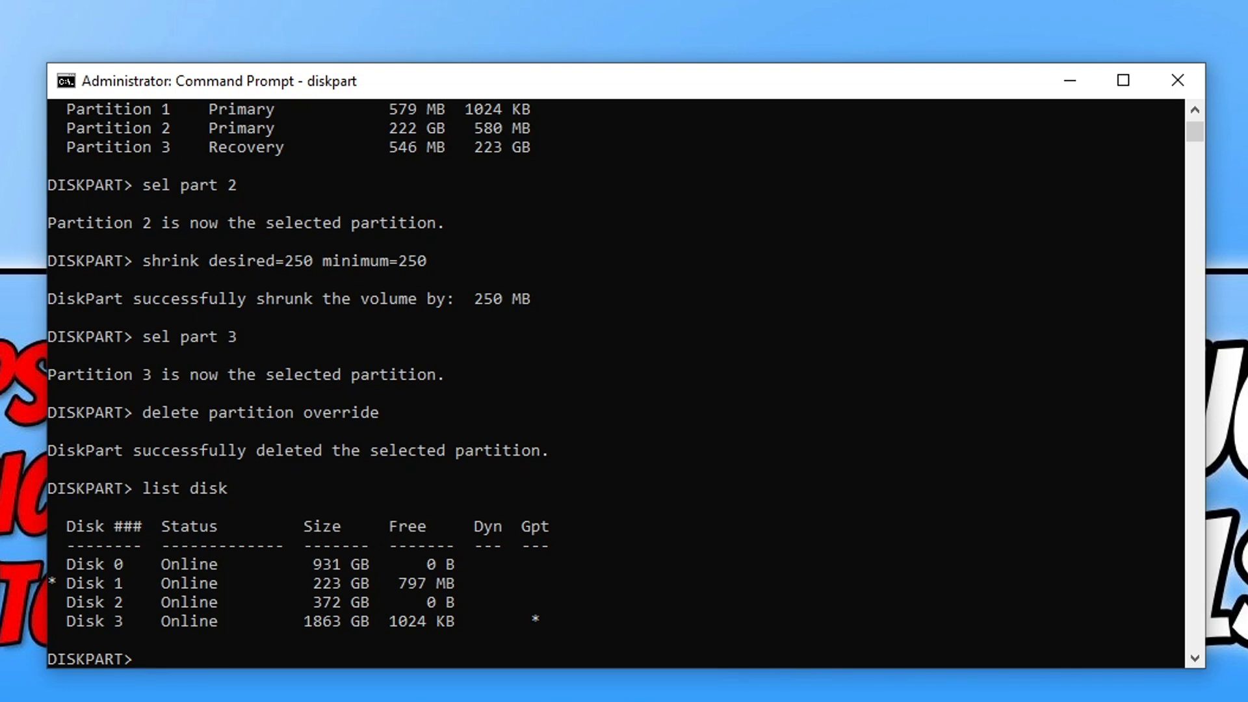
Step: Try create partition primary with id=de94bba4-06d1-4d40-a16a-bfd50179d6ac, then id=27; DiskPart rejects both
type("create partition primary id=de94bba4-06d1-4d40-a16a-bfd50179d6ac")
type("sel disk 1")
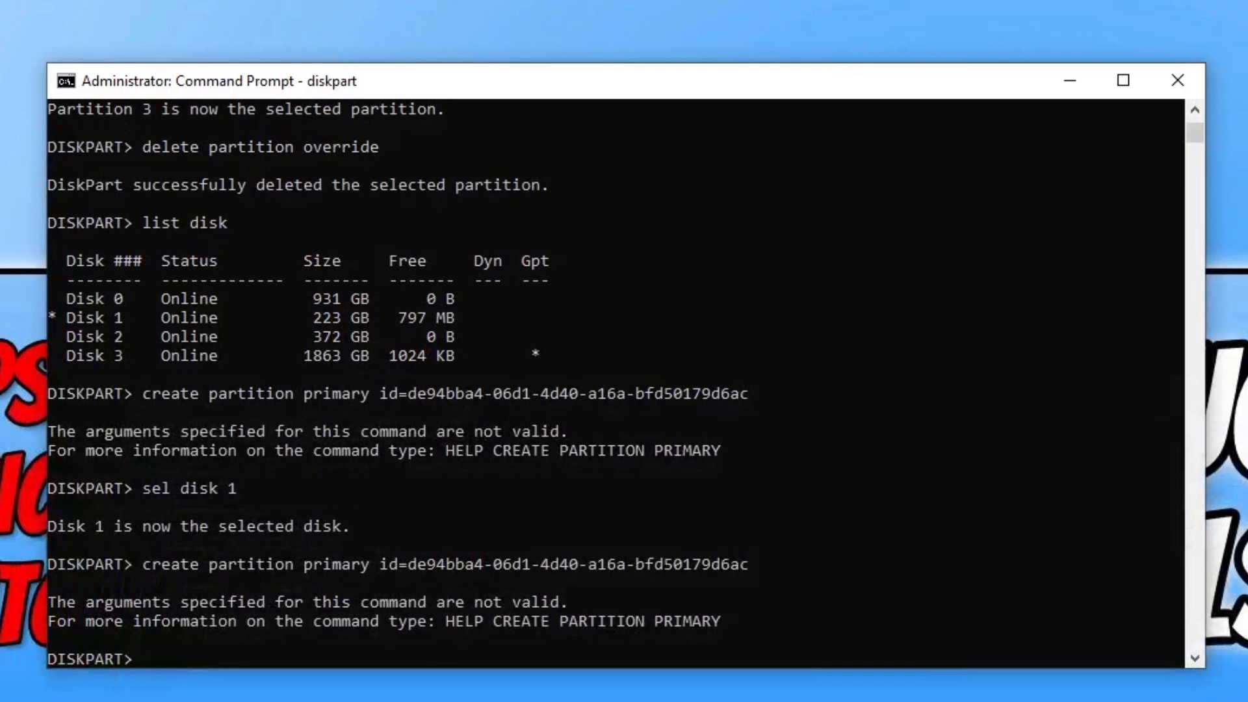
type("create partition primary id=27")
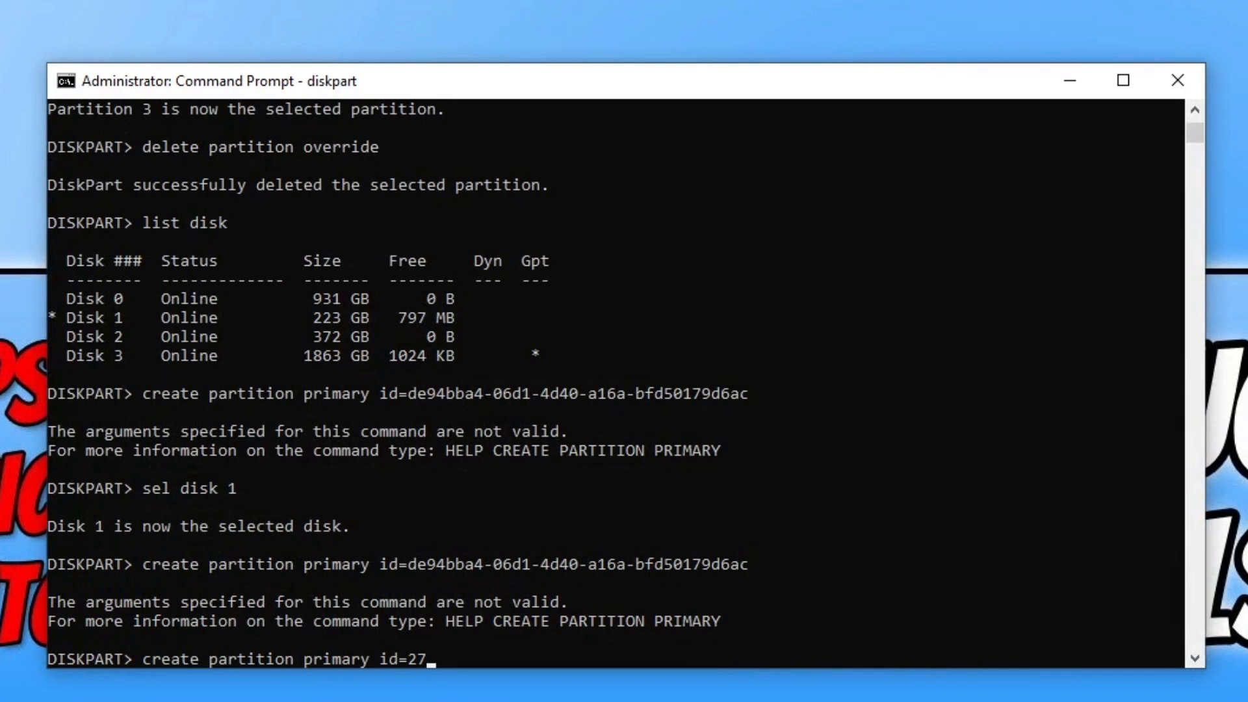
key("Return")
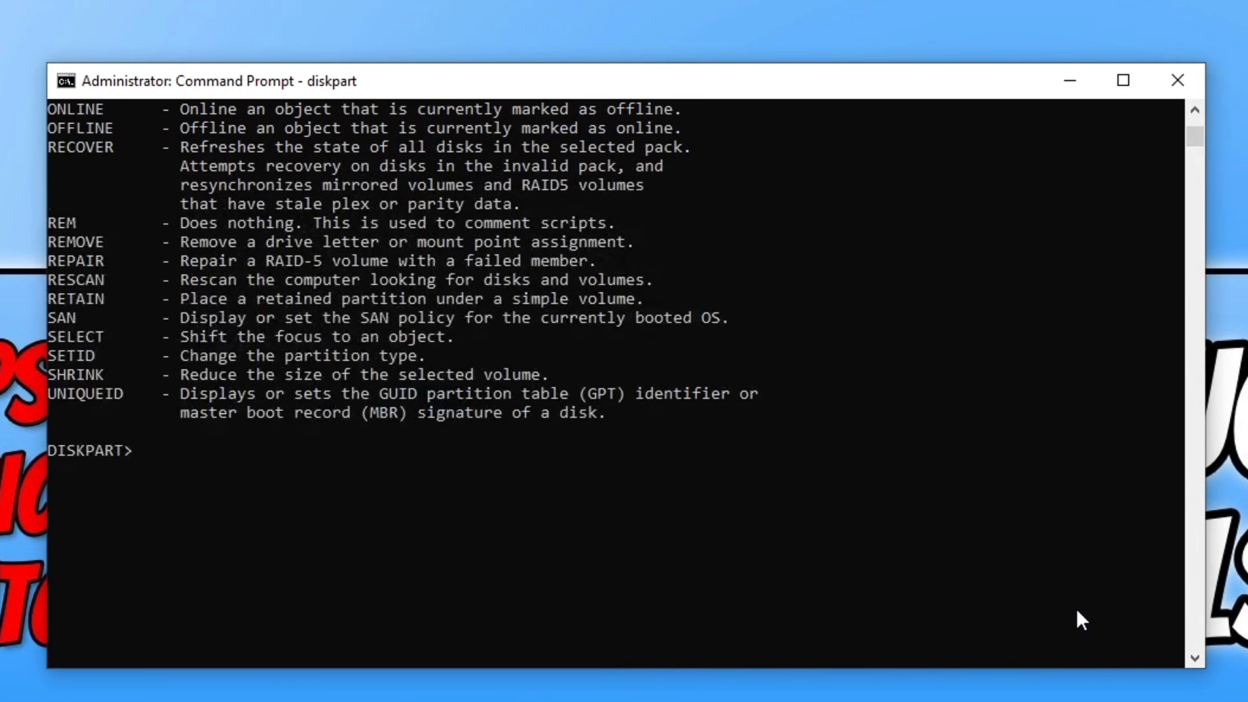
Step: Leave DiskPart with exit and re-enable the recovery environment via reagentc /enable
type("e")
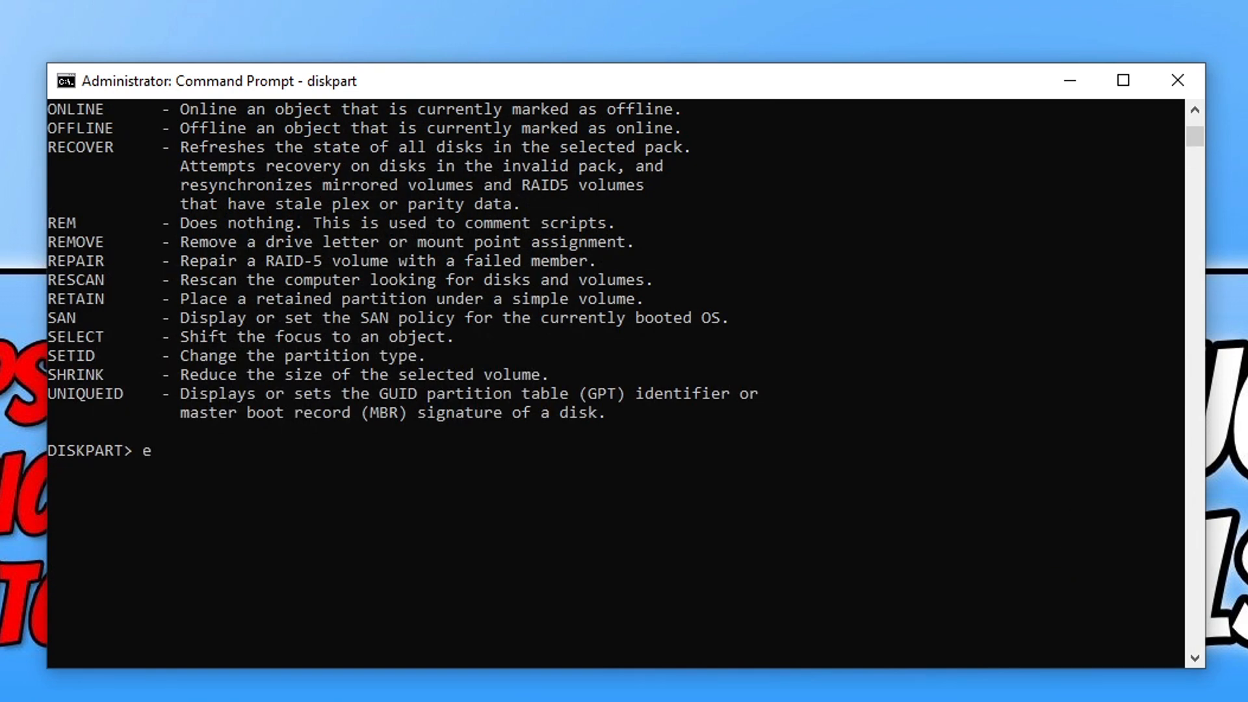
type("xit")
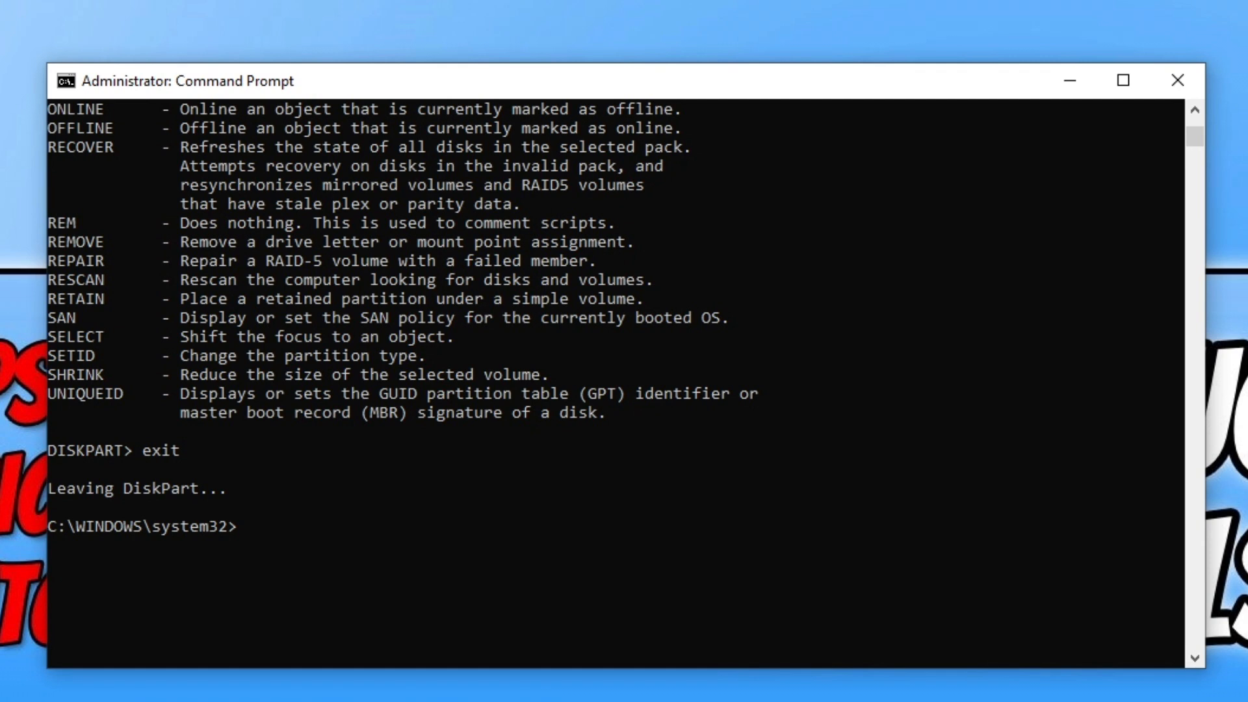
type("reagentc /enable")
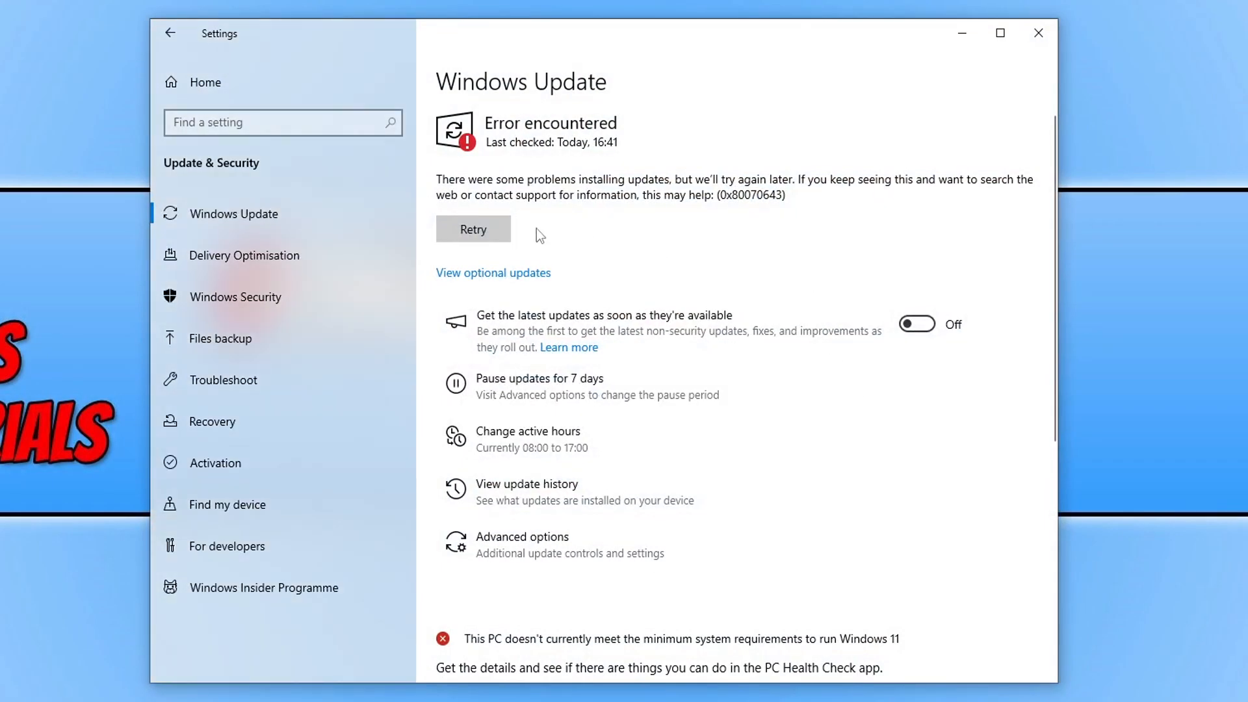
Step: Retry the failed updates until Windows Update clears error 0x80070643
left_click(472, 229)
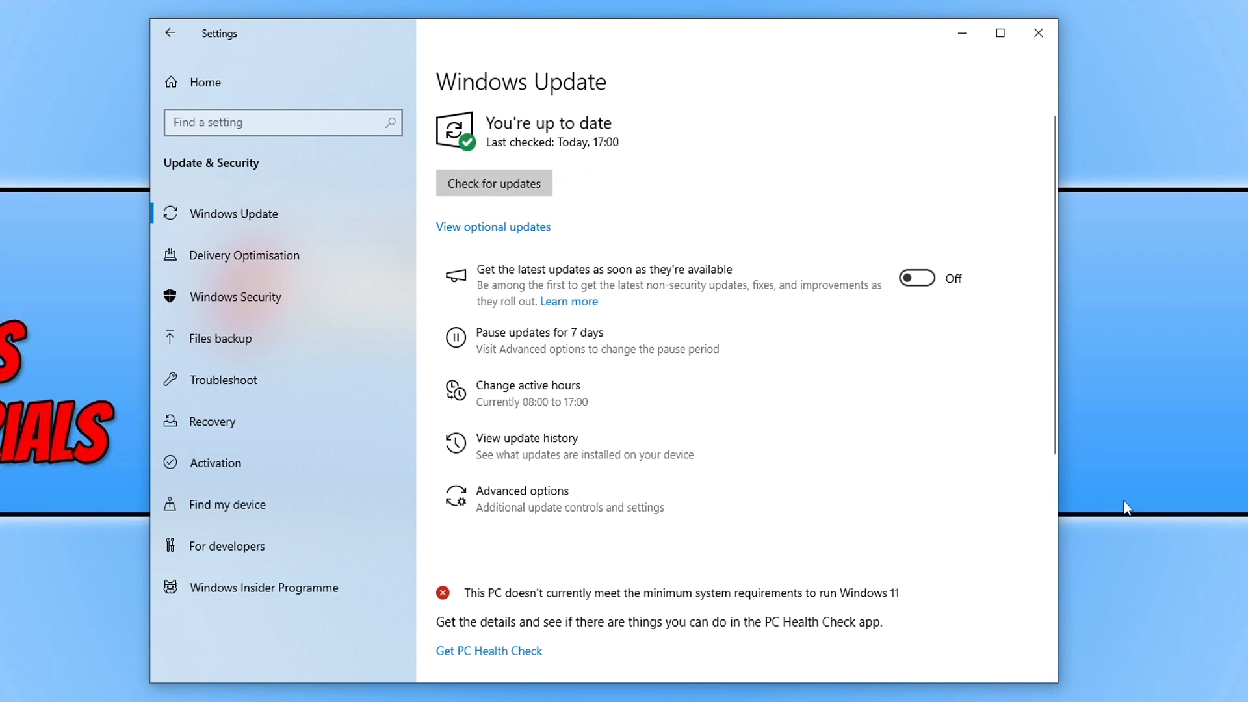
left_click(526, 438)
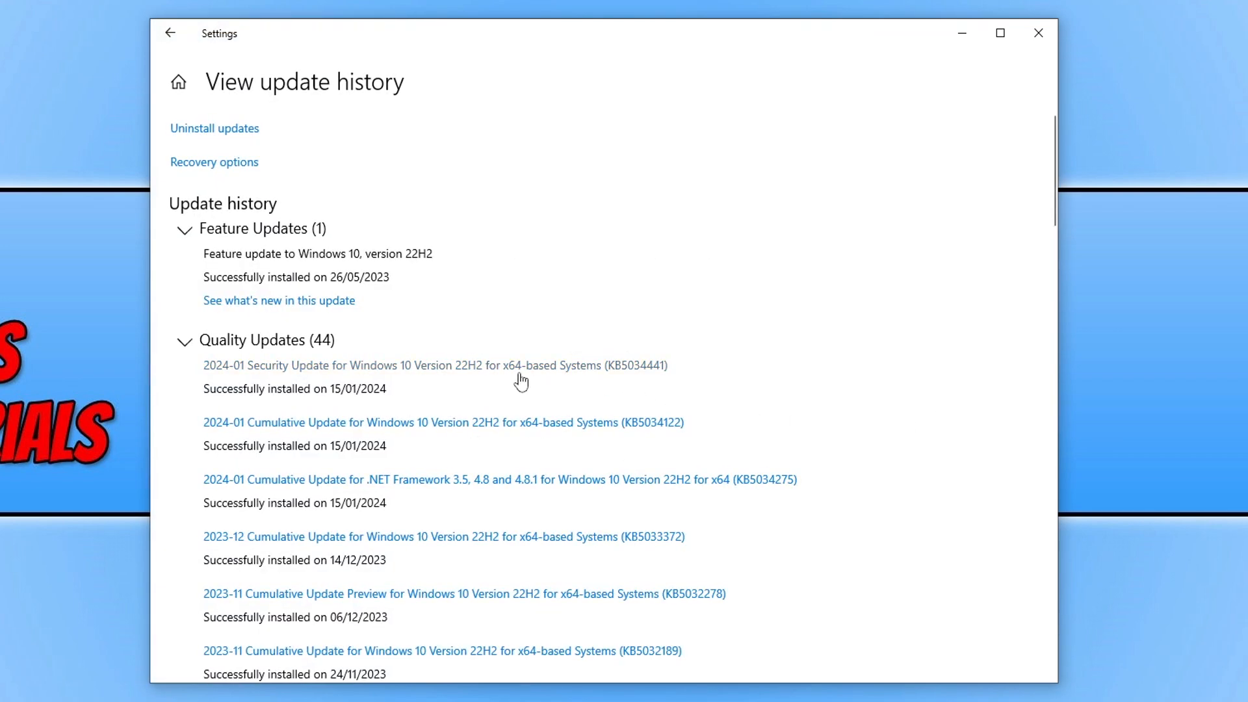
mouse_move(847, 409)
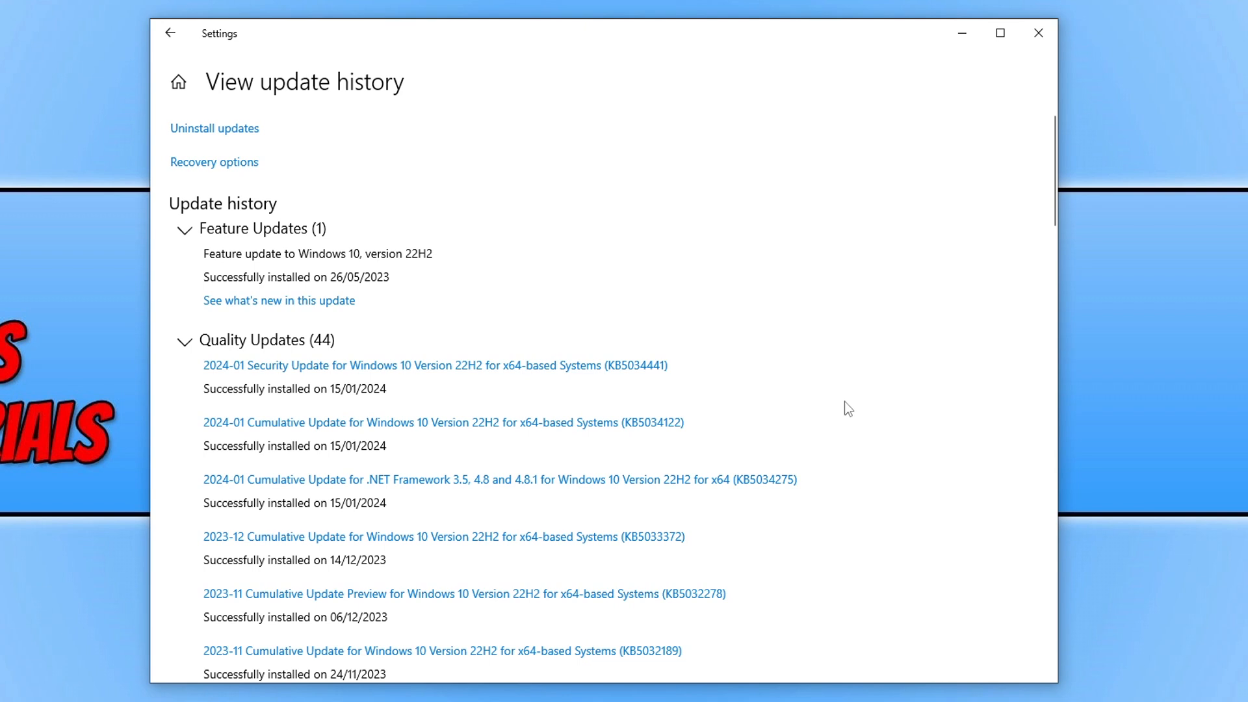